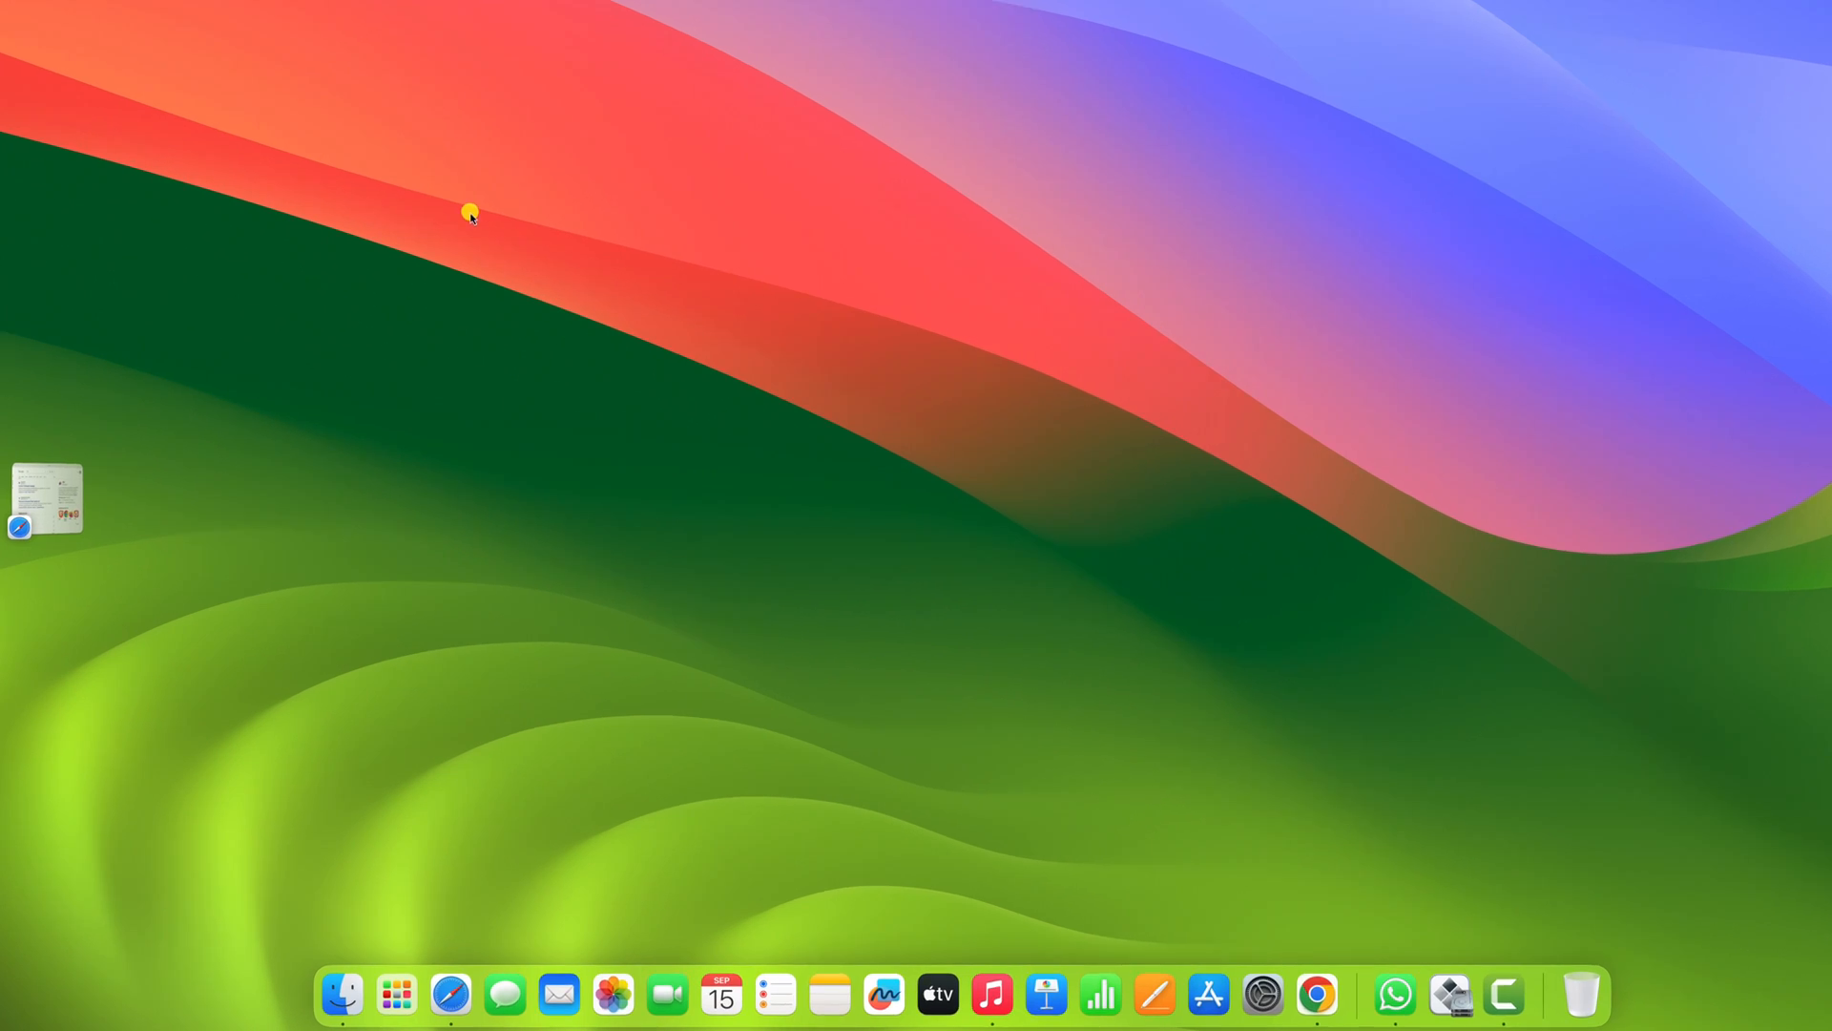
{"action": "mouse_move", "coordinate": [550, 990]}
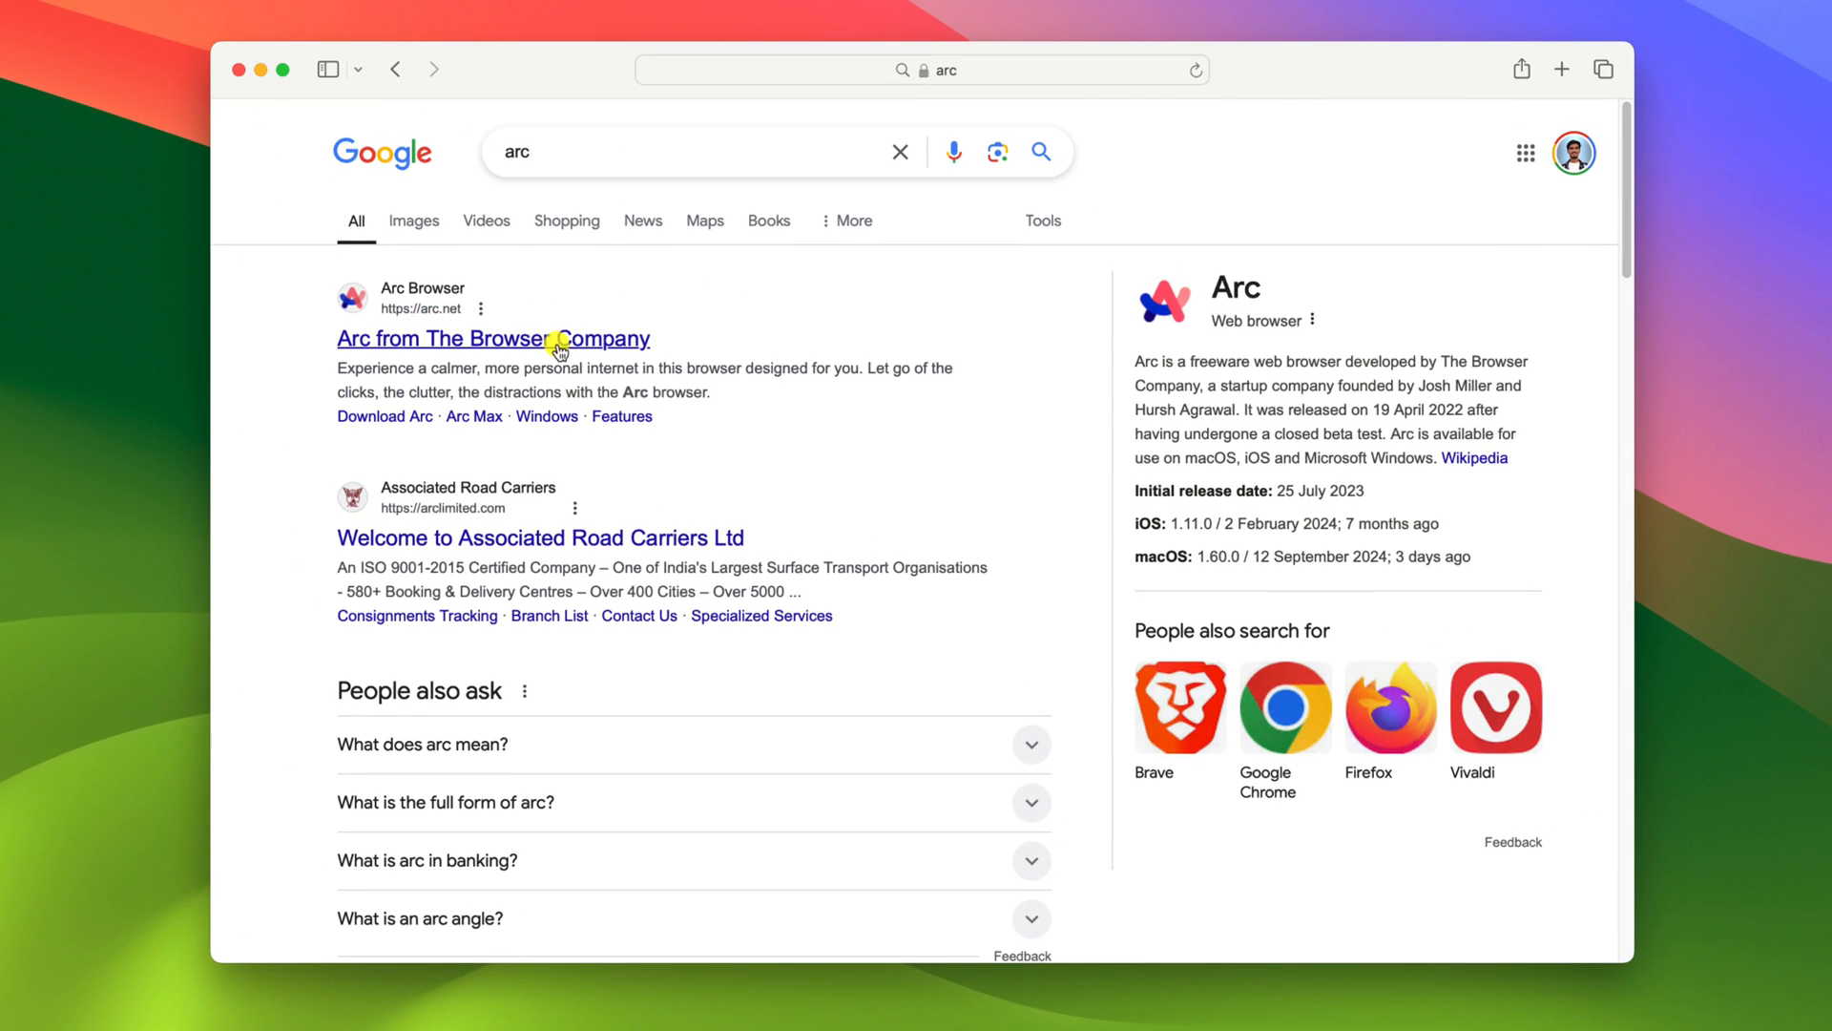
Open arc.net from the results, download Arc for Mac, and allow arc.net downloads
{"action": "left_click", "coordinate": [493, 339]}
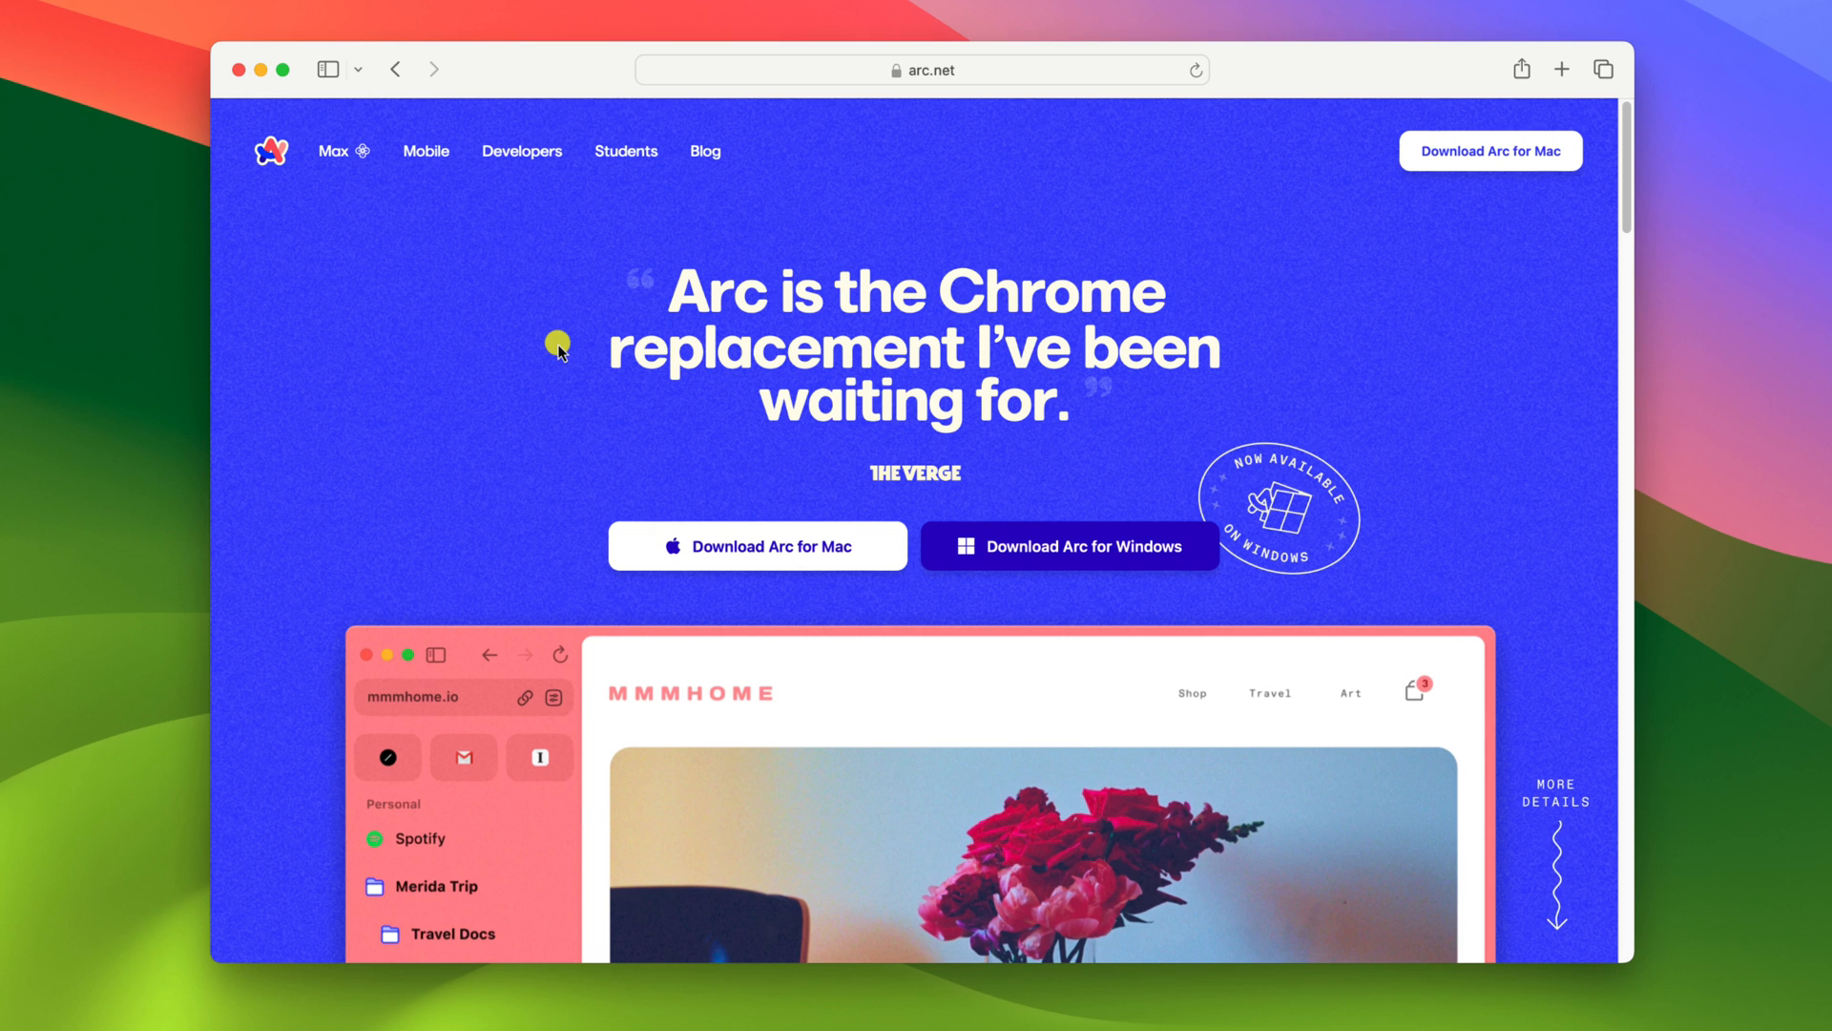
{"action": "mouse_move", "coordinate": [792, 564]}
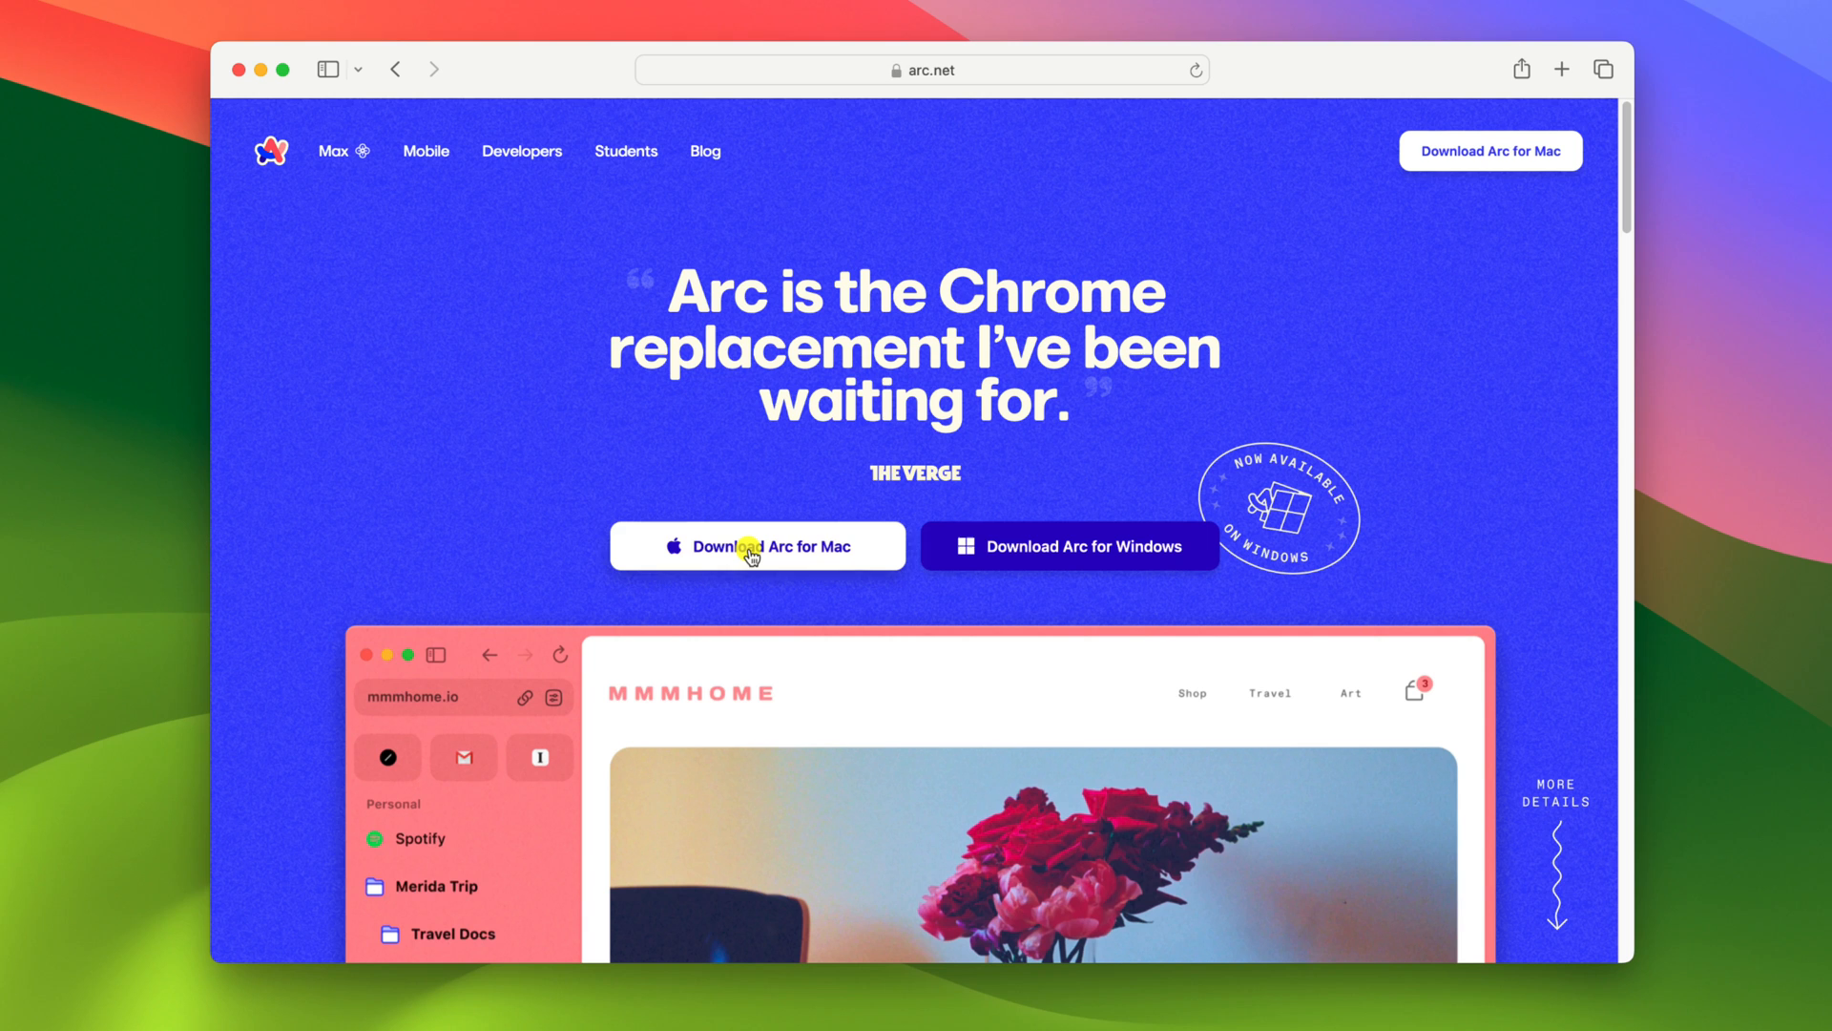
{"action": "left_click", "coordinate": [757, 546]}
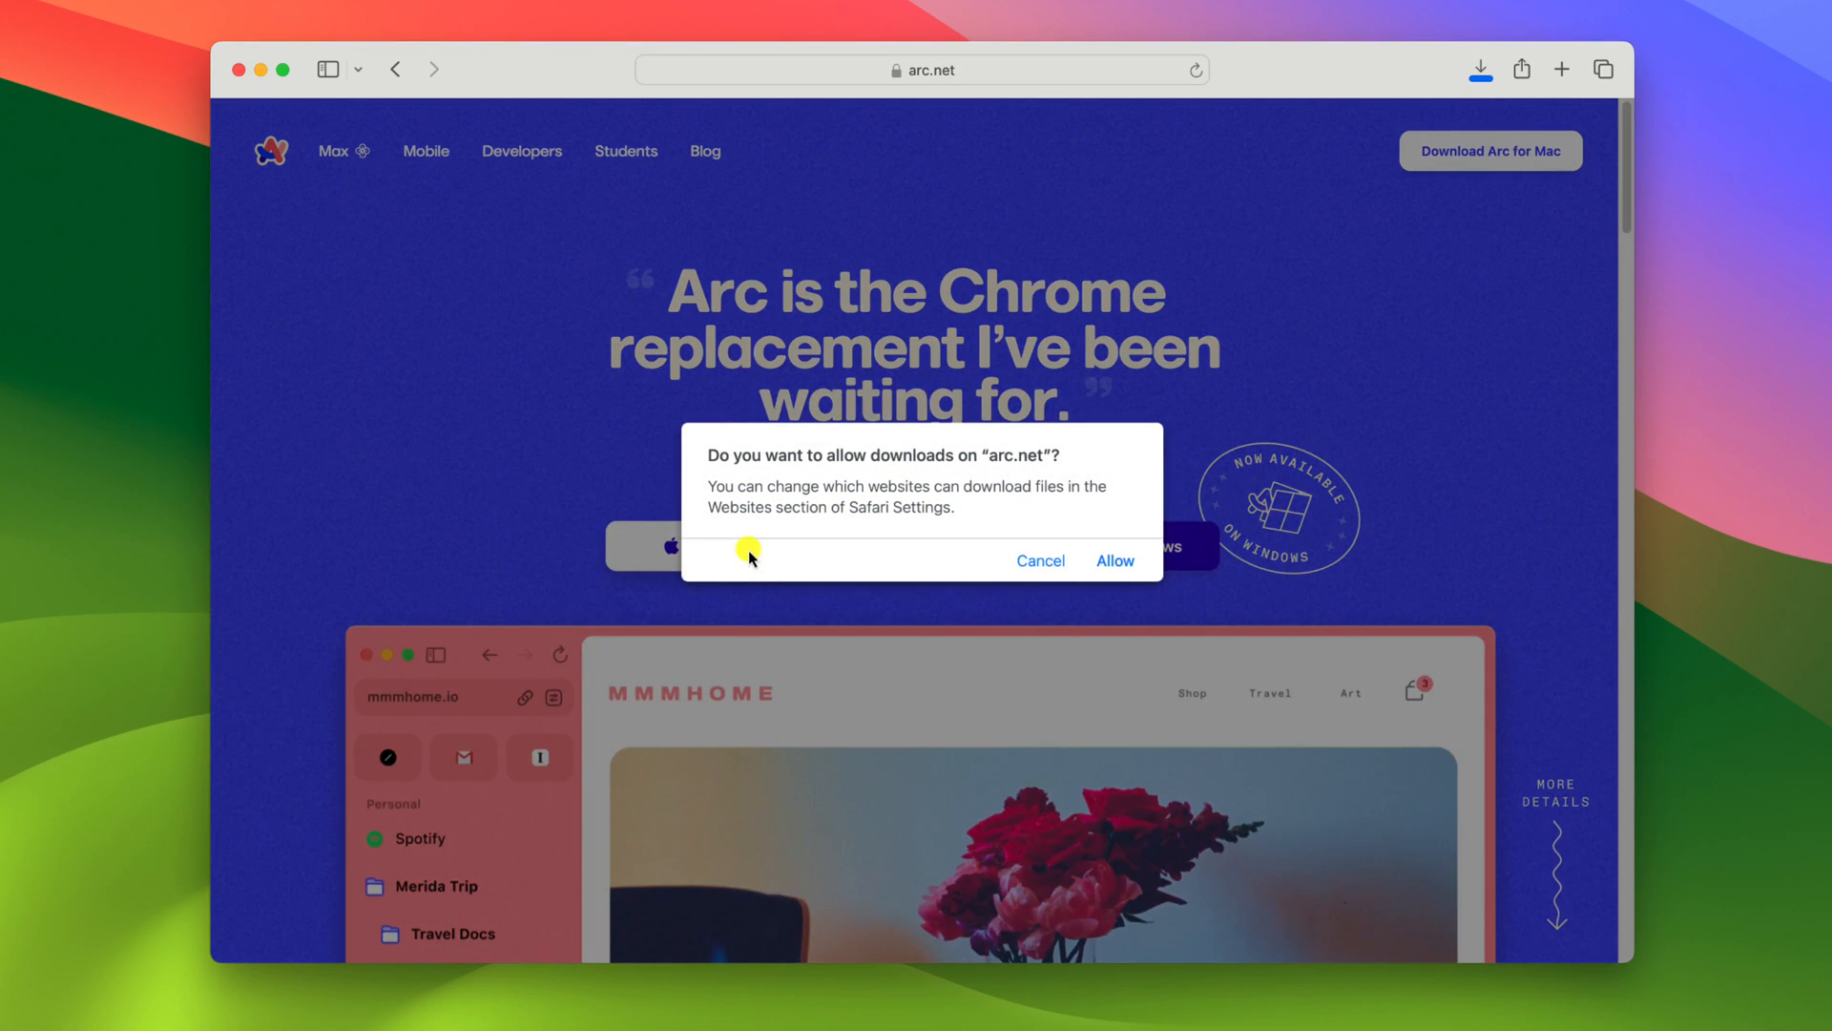
{"action": "left_click", "coordinate": [1111, 561]}
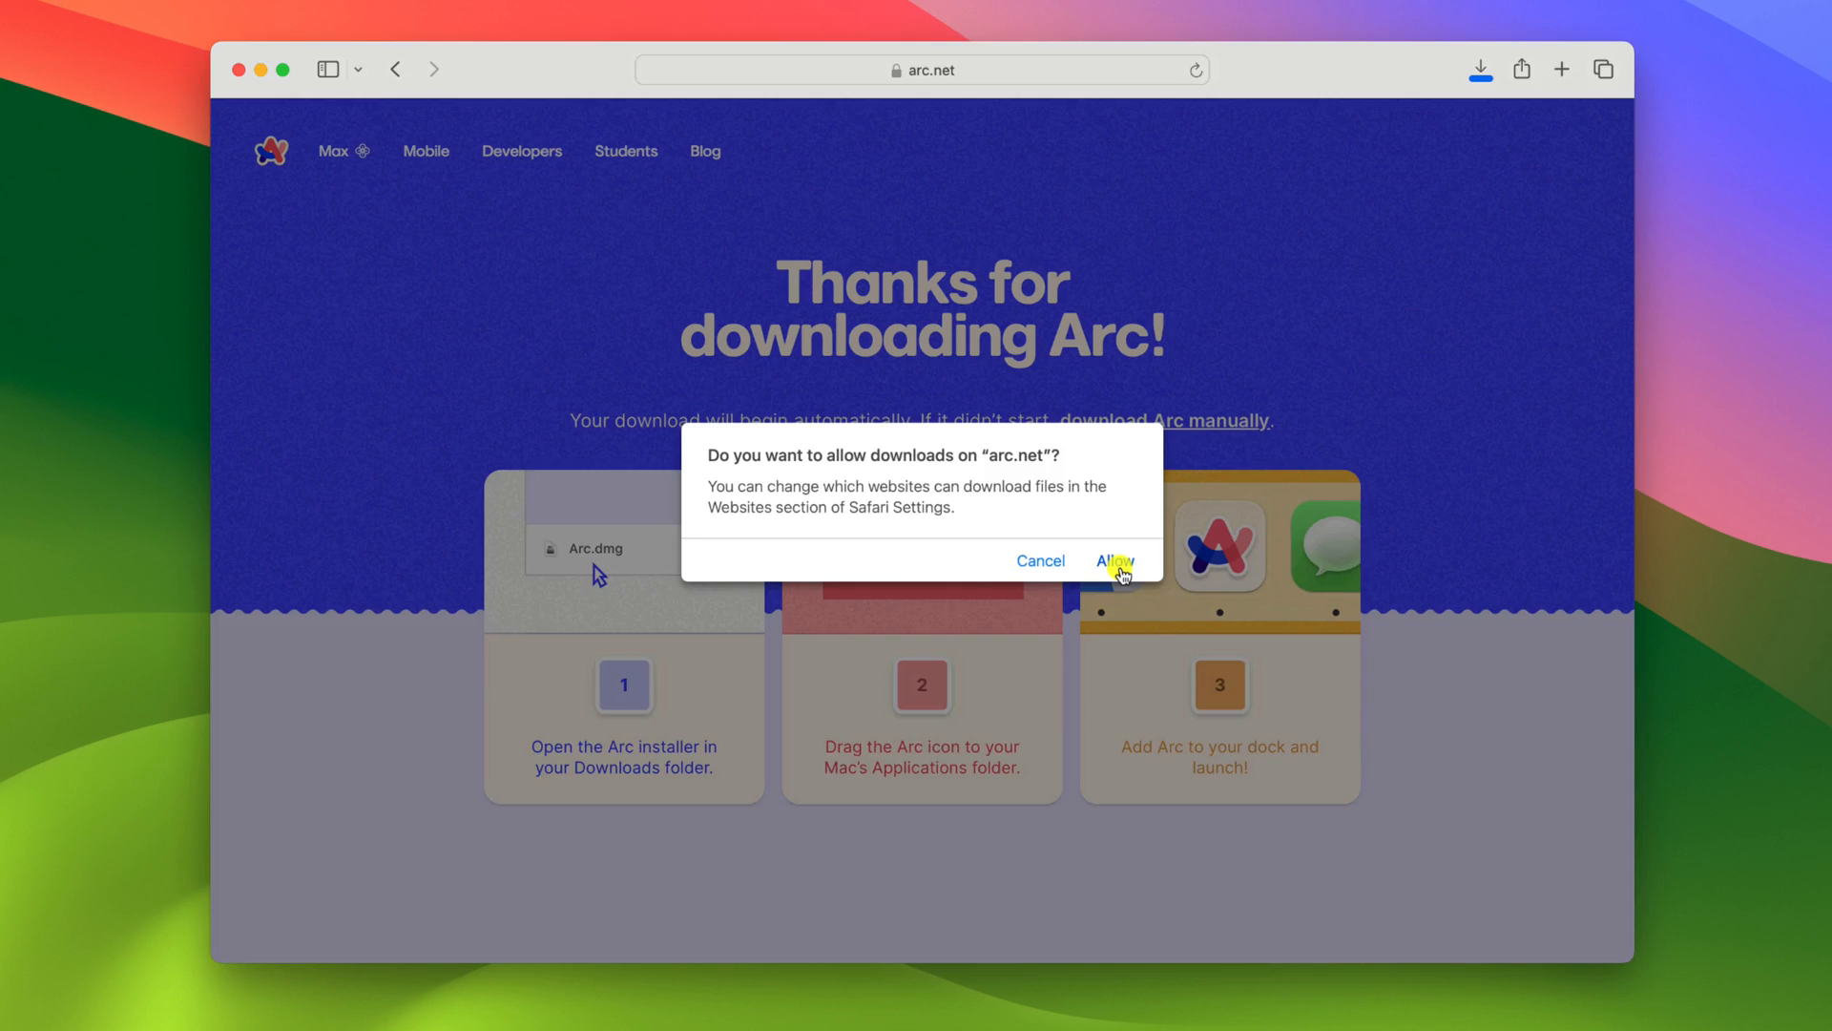
{"action": "left_click", "coordinate": [1114, 561]}
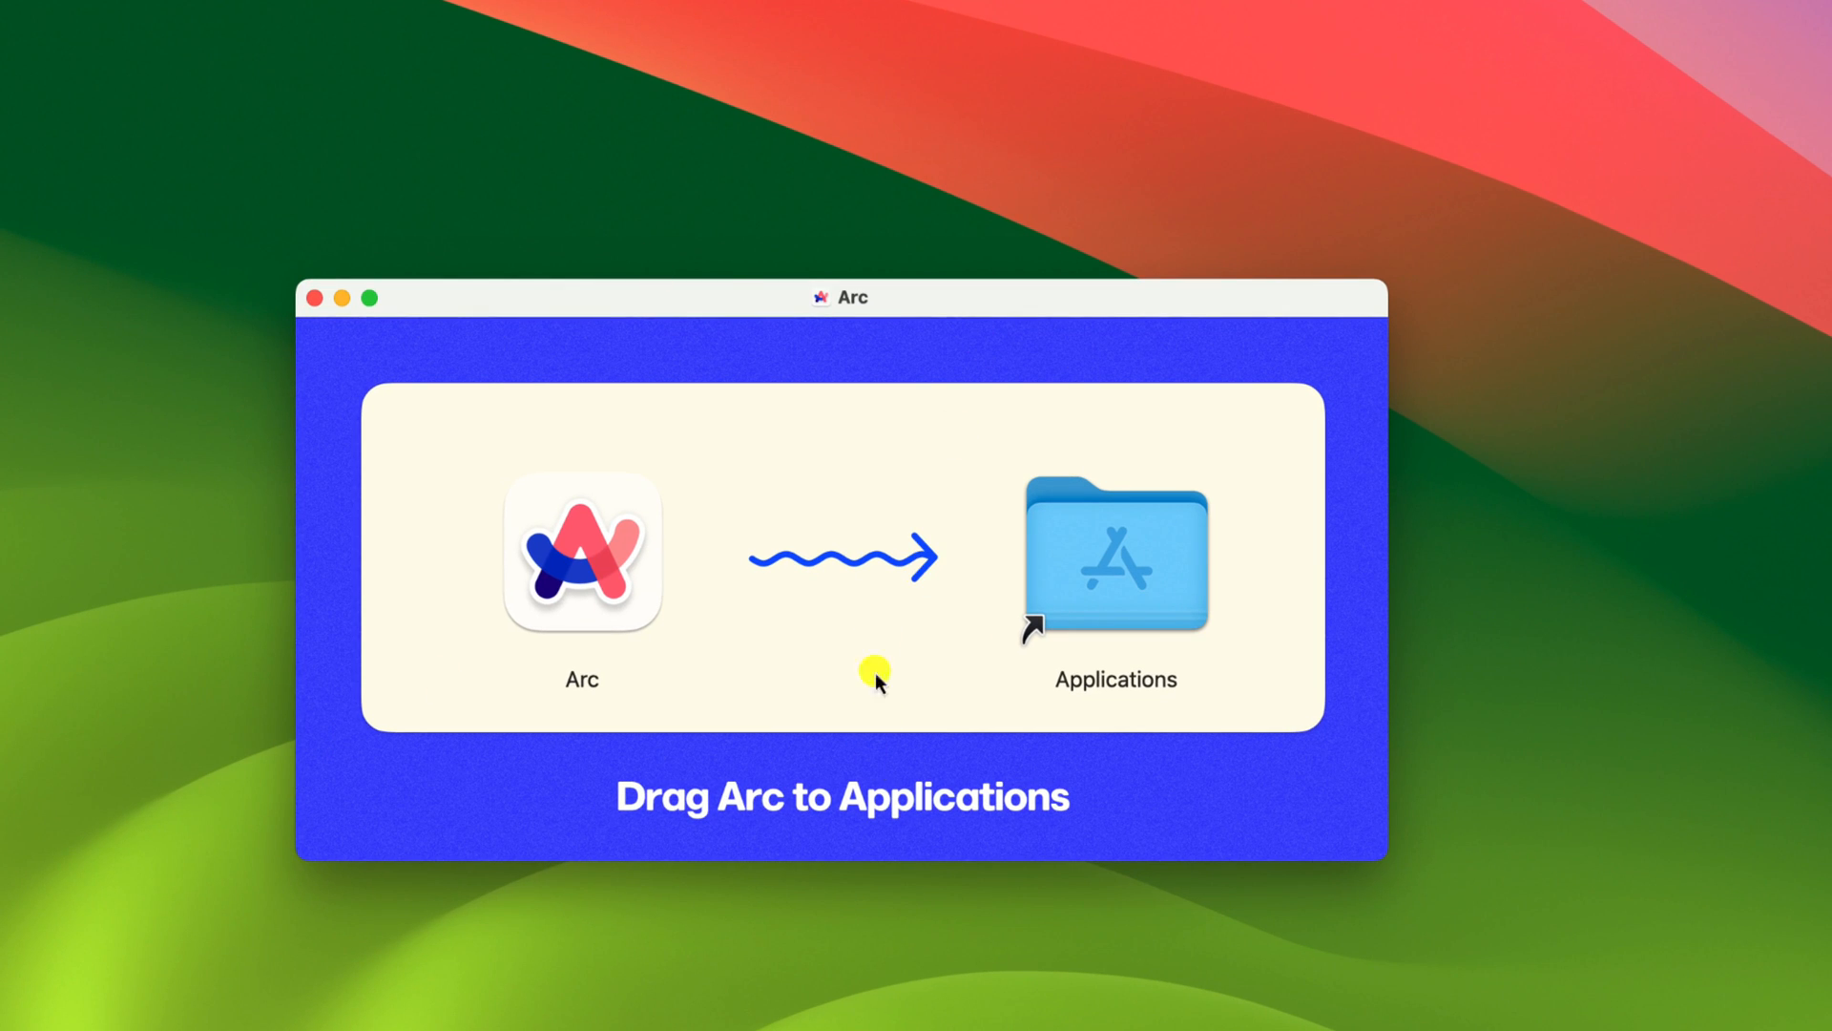
Drag Arc into the Applications folder from the Arc.dmg installer
{"action": "left_click", "coordinate": [582, 552]}
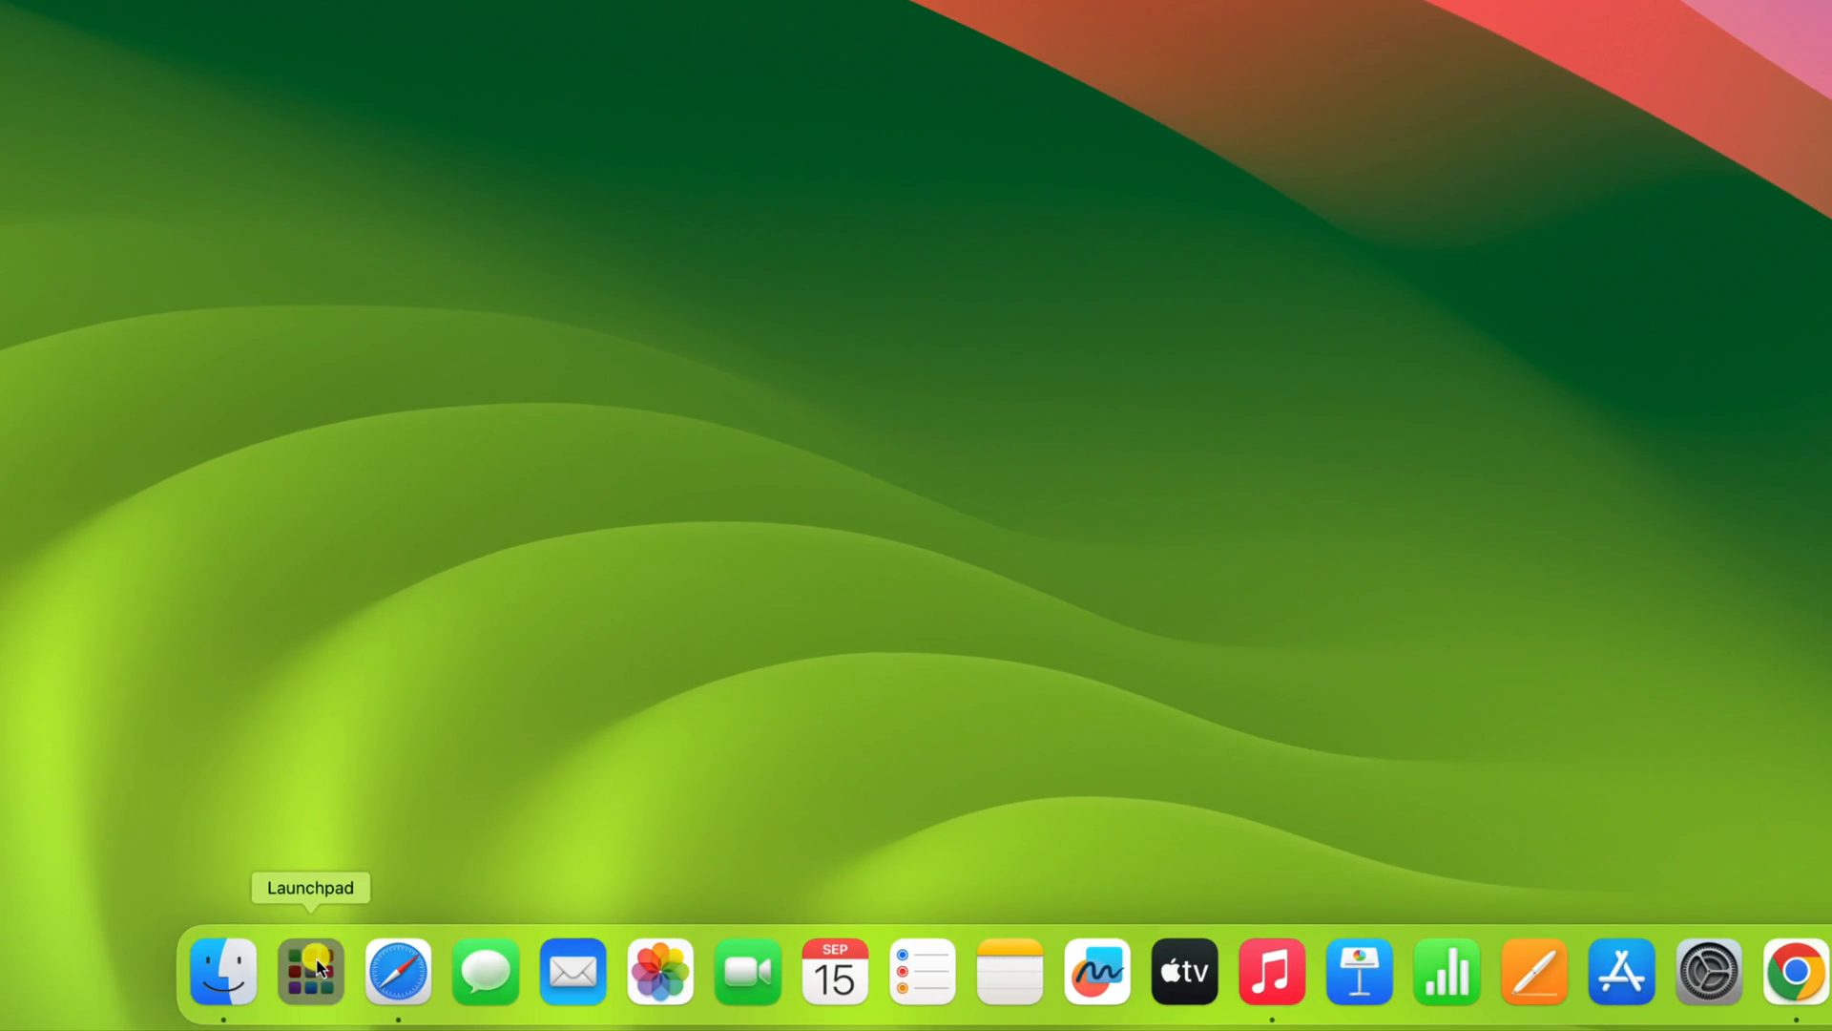
Launch Arc from Launchpad and confirm opening the downloaded app
{"action": "left_click", "coordinate": [308, 972]}
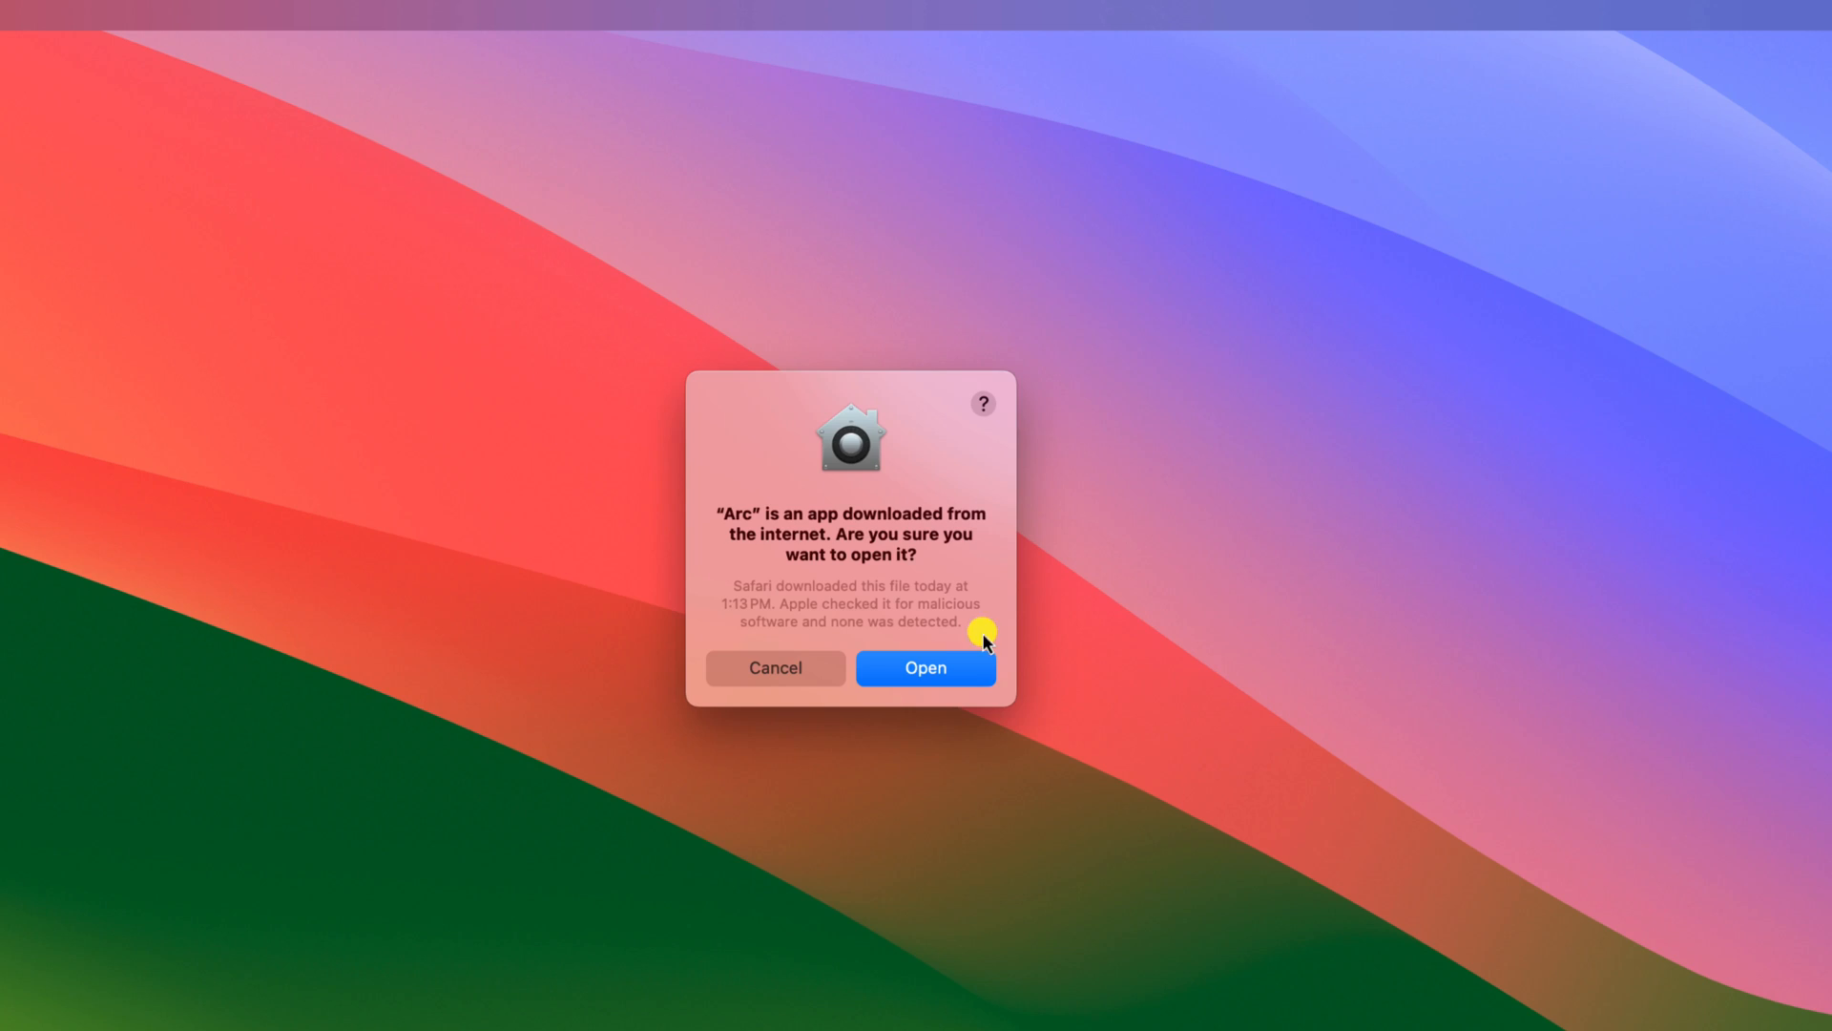
{"action": "left_click", "coordinate": [924, 667]}
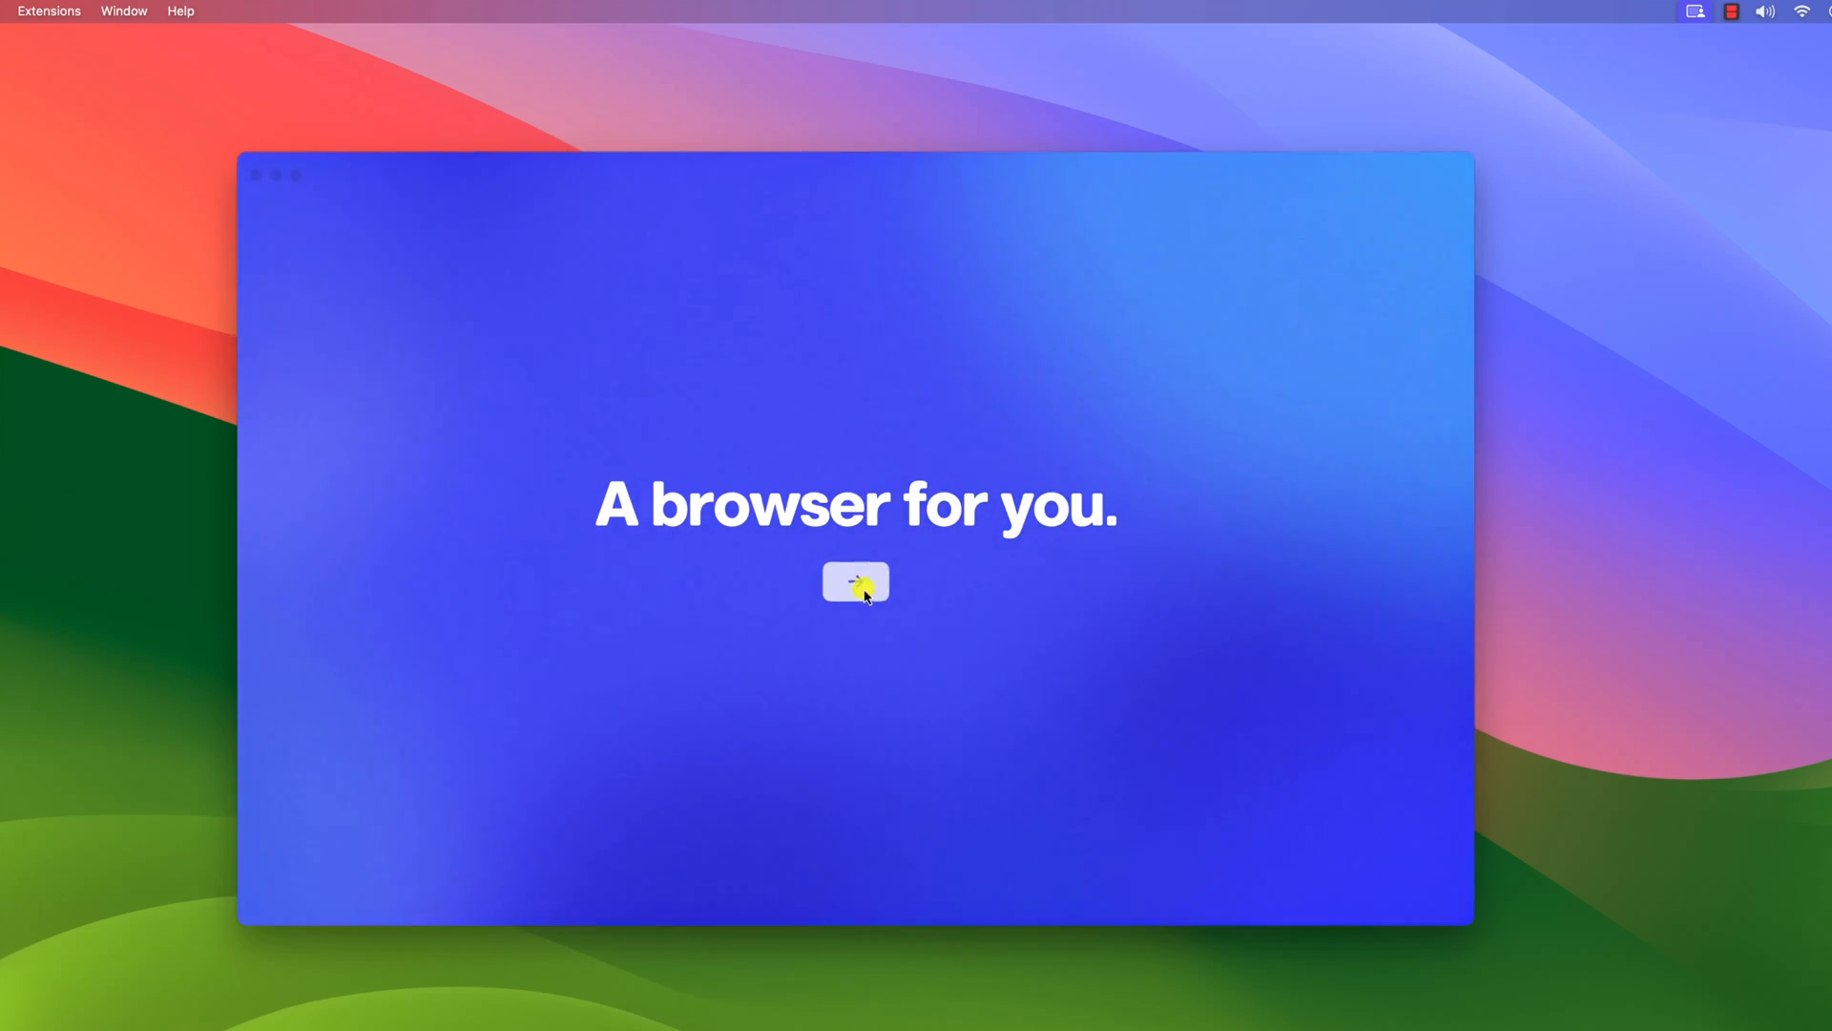
Start Arc onboarding, accept the Terms of Service, and sign in with an existing account
{"action": "left_click", "coordinate": [854, 583]}
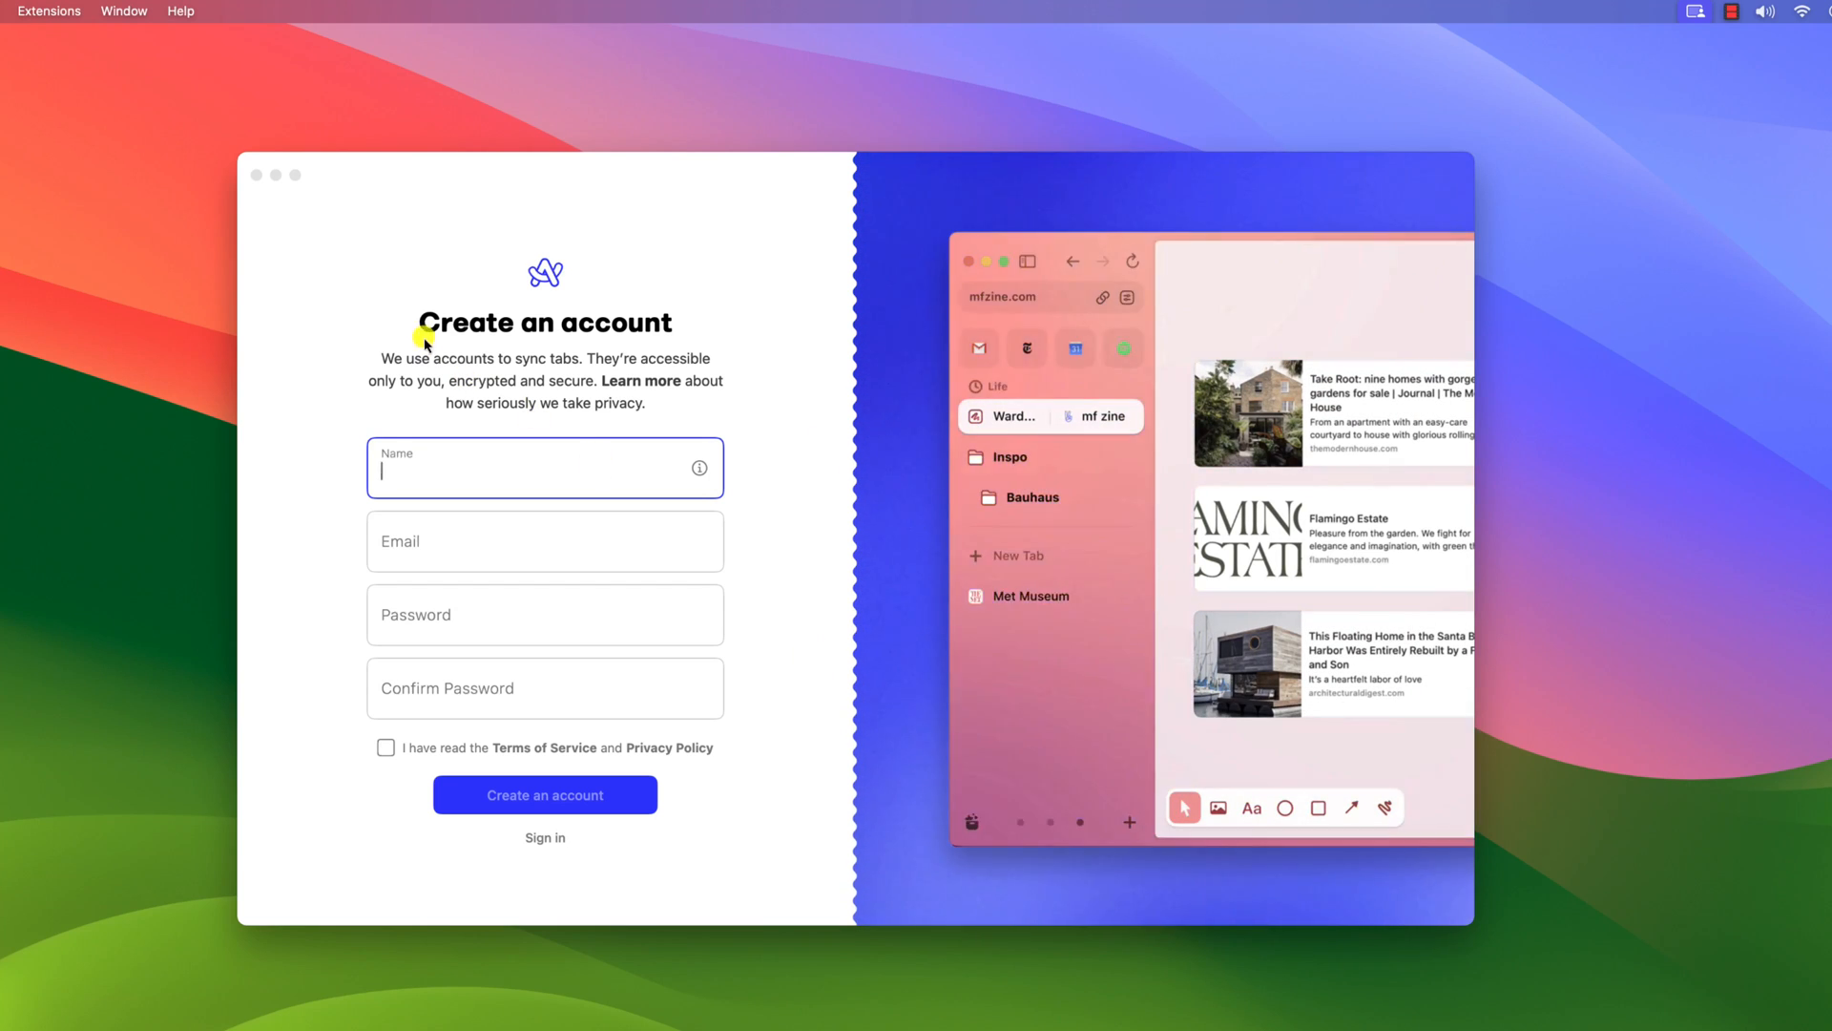
{"action": "mouse_move", "coordinate": [744, 451]}
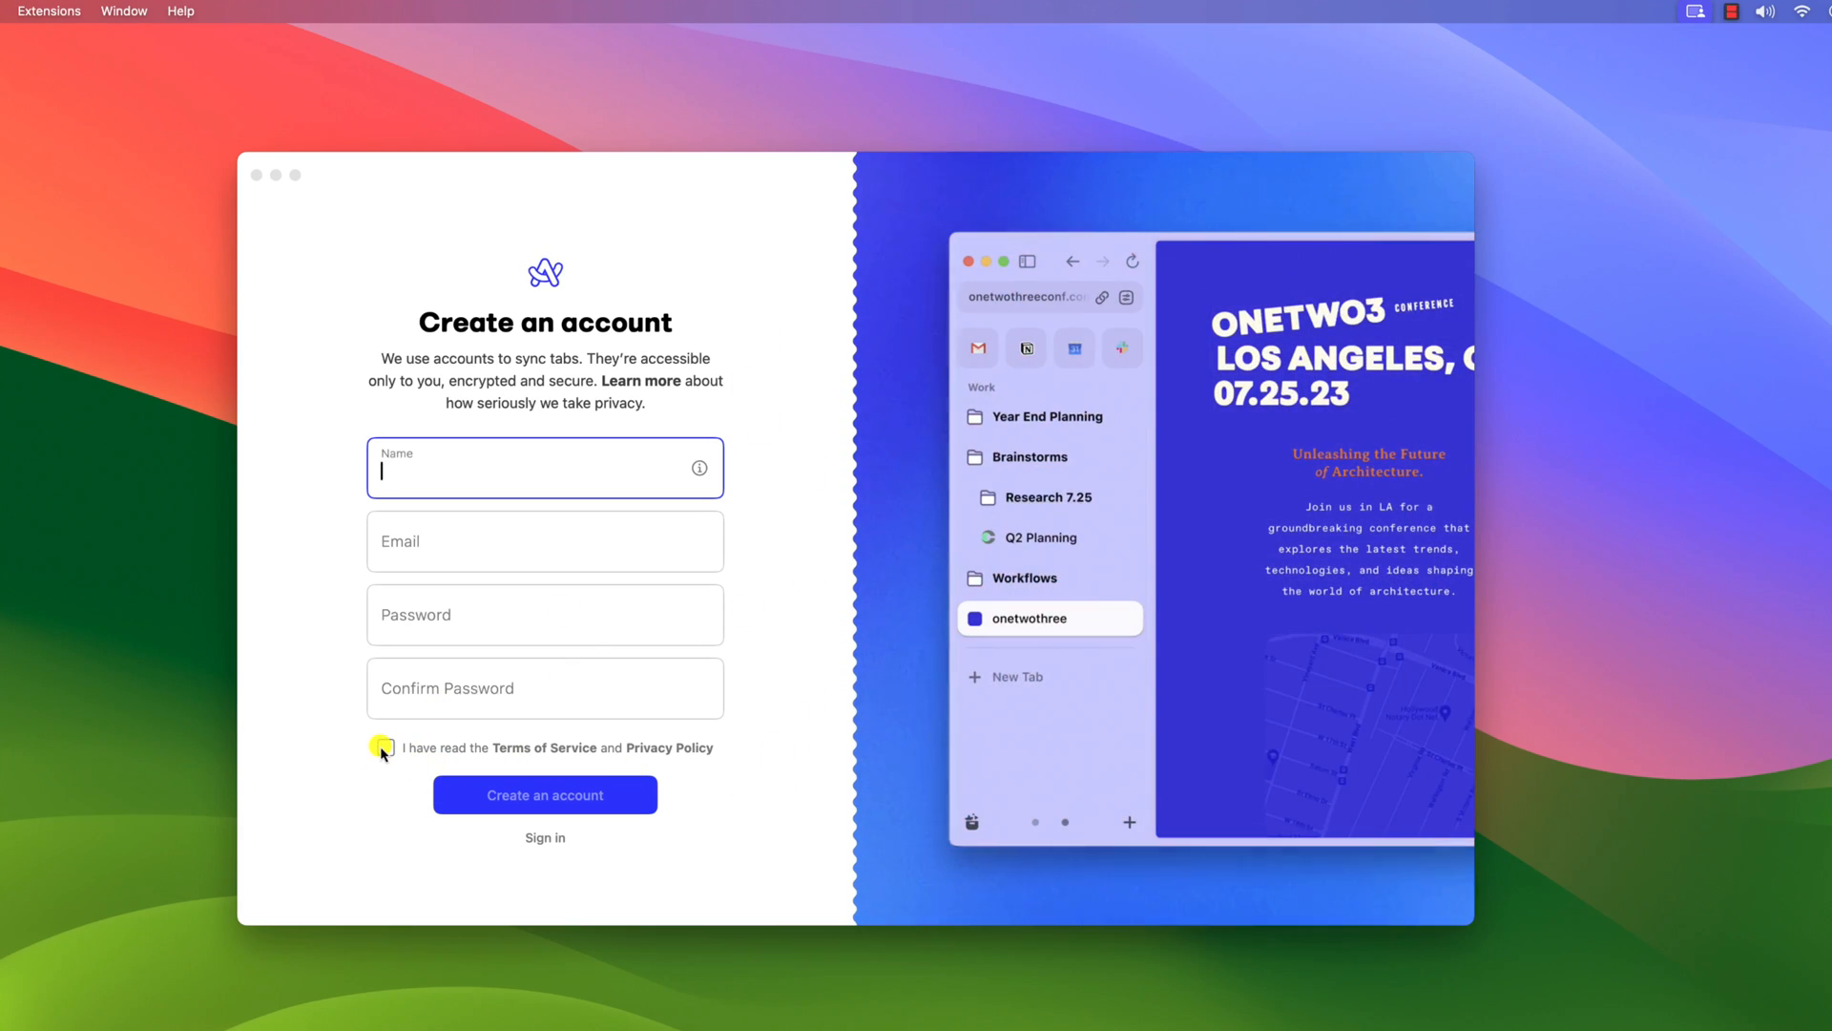
{"action": "left_click", "coordinate": [385, 746]}
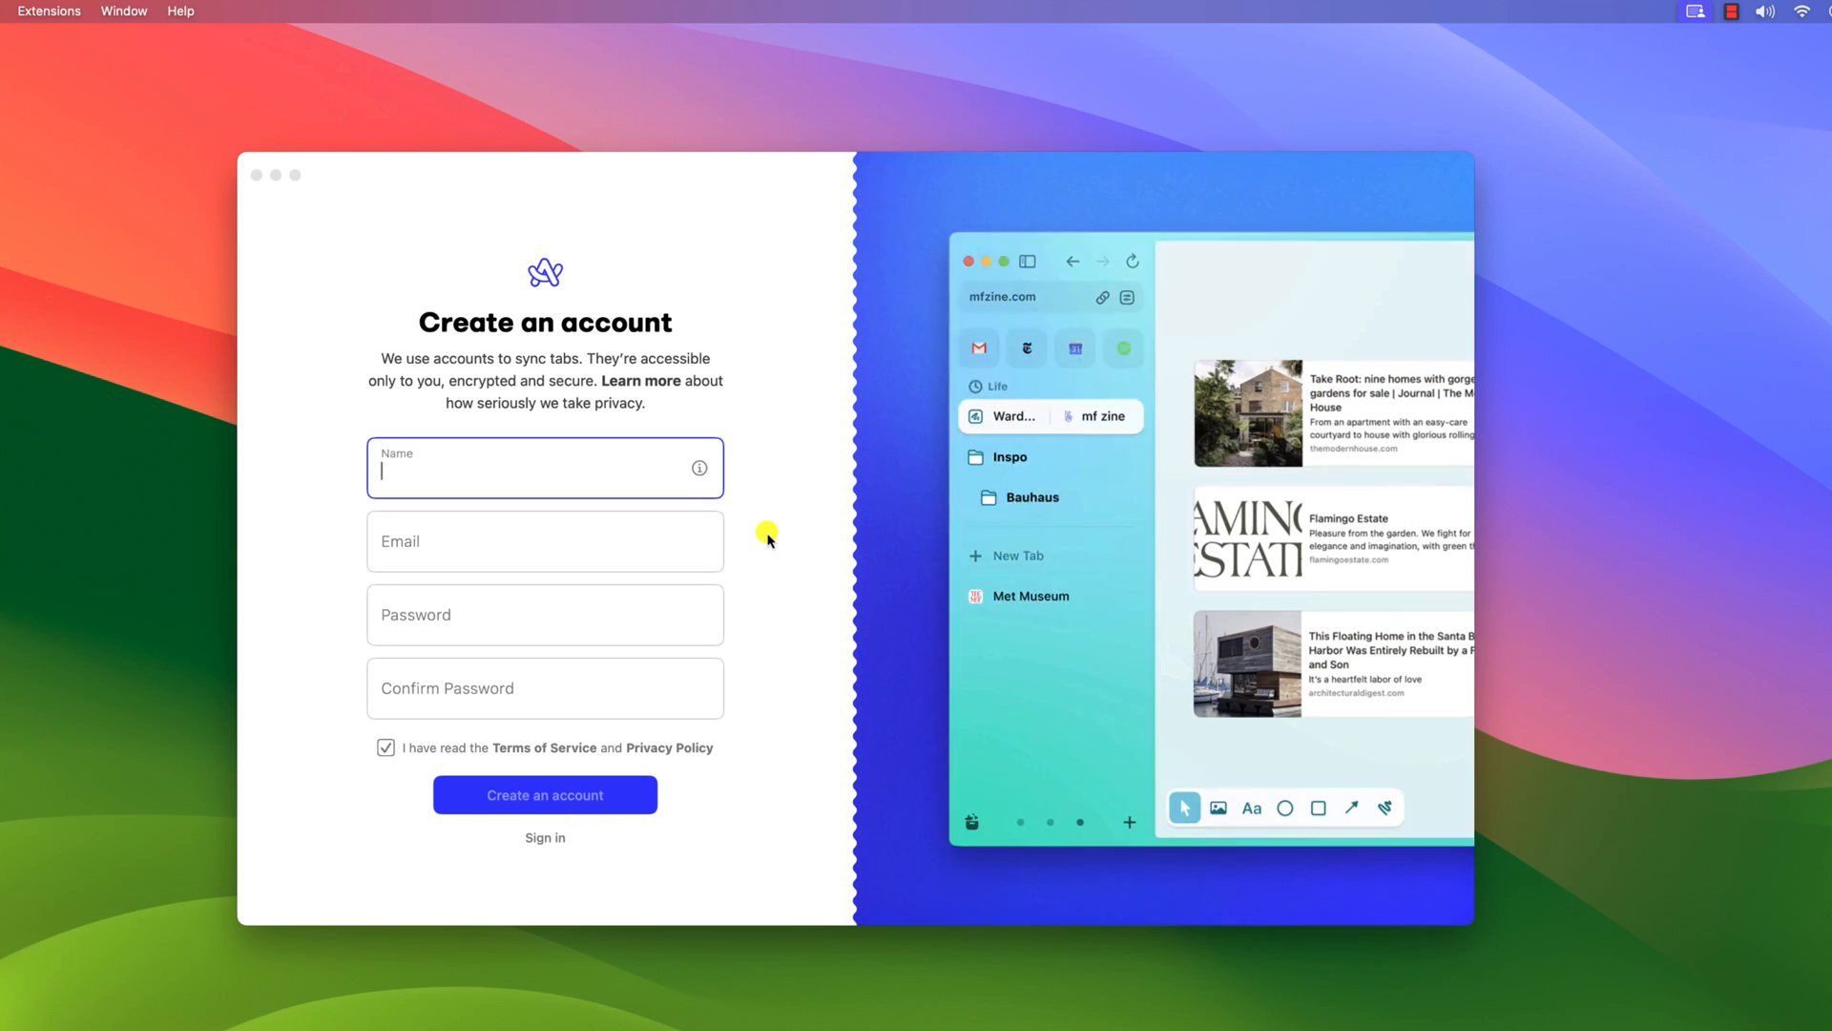
{"action": "mouse_move", "coordinate": [543, 868]}
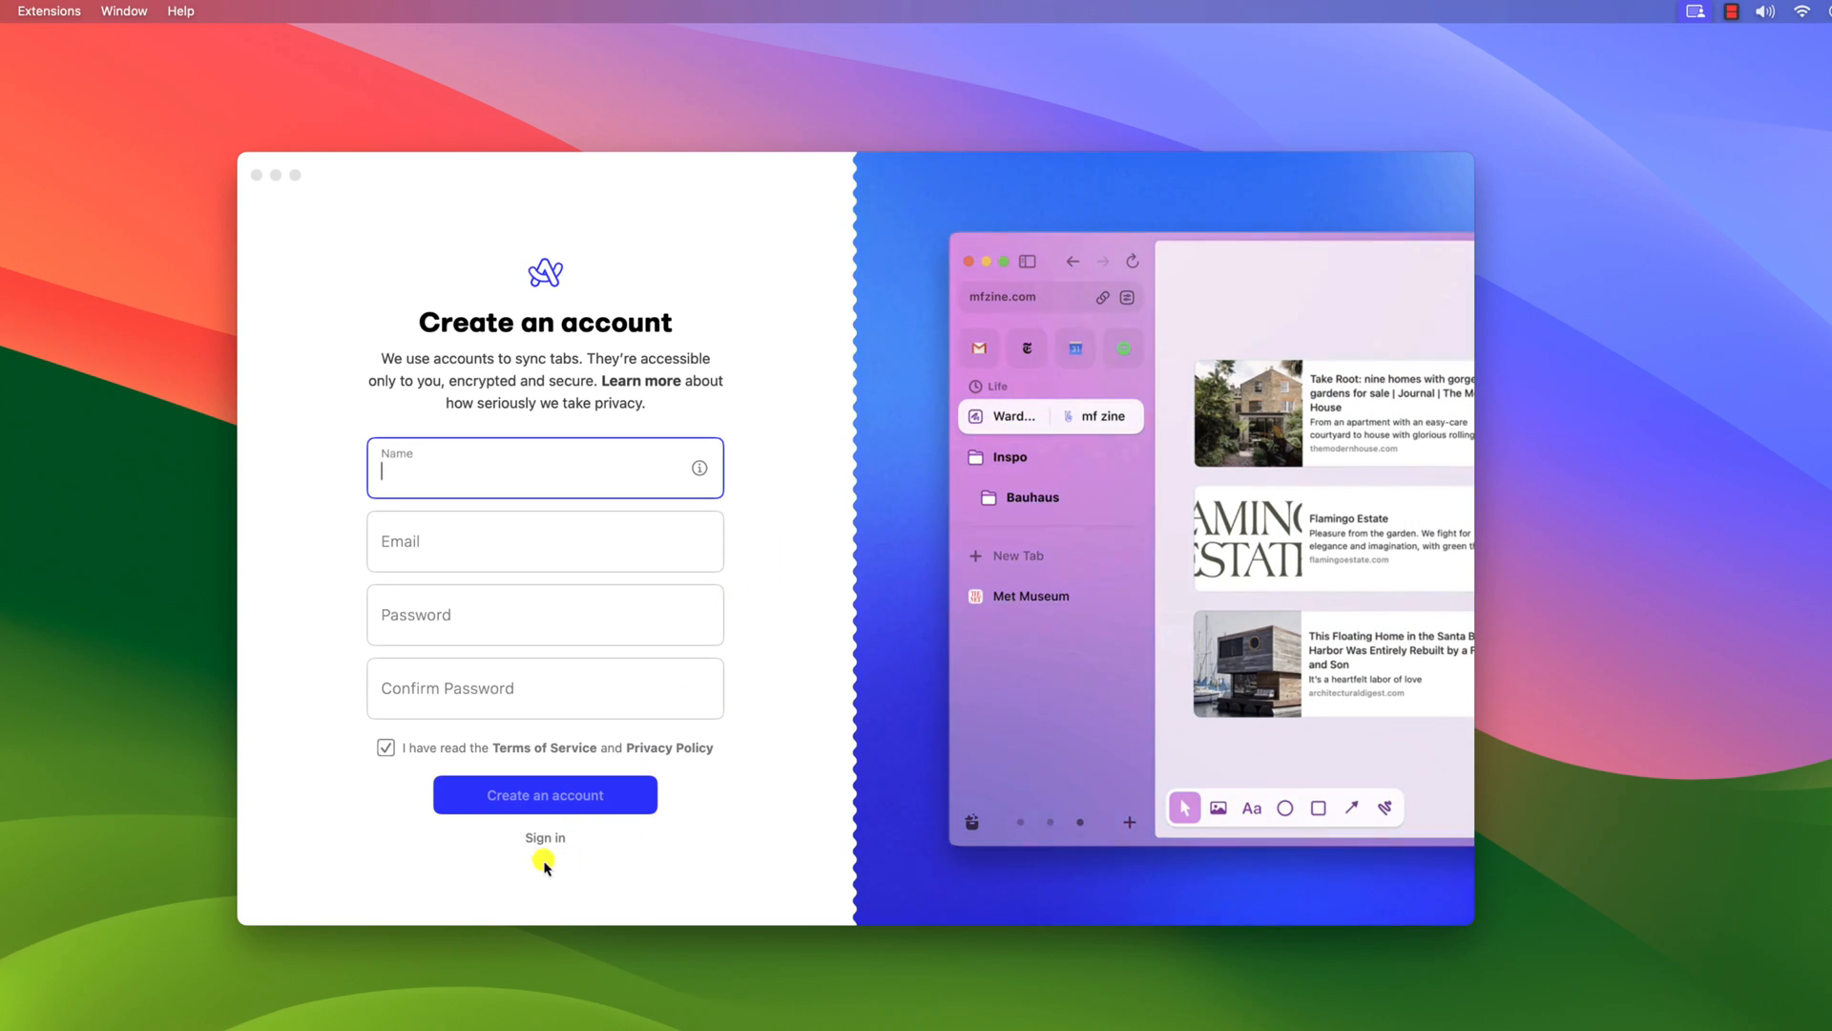
{"action": "left_click", "coordinate": [545, 838]}
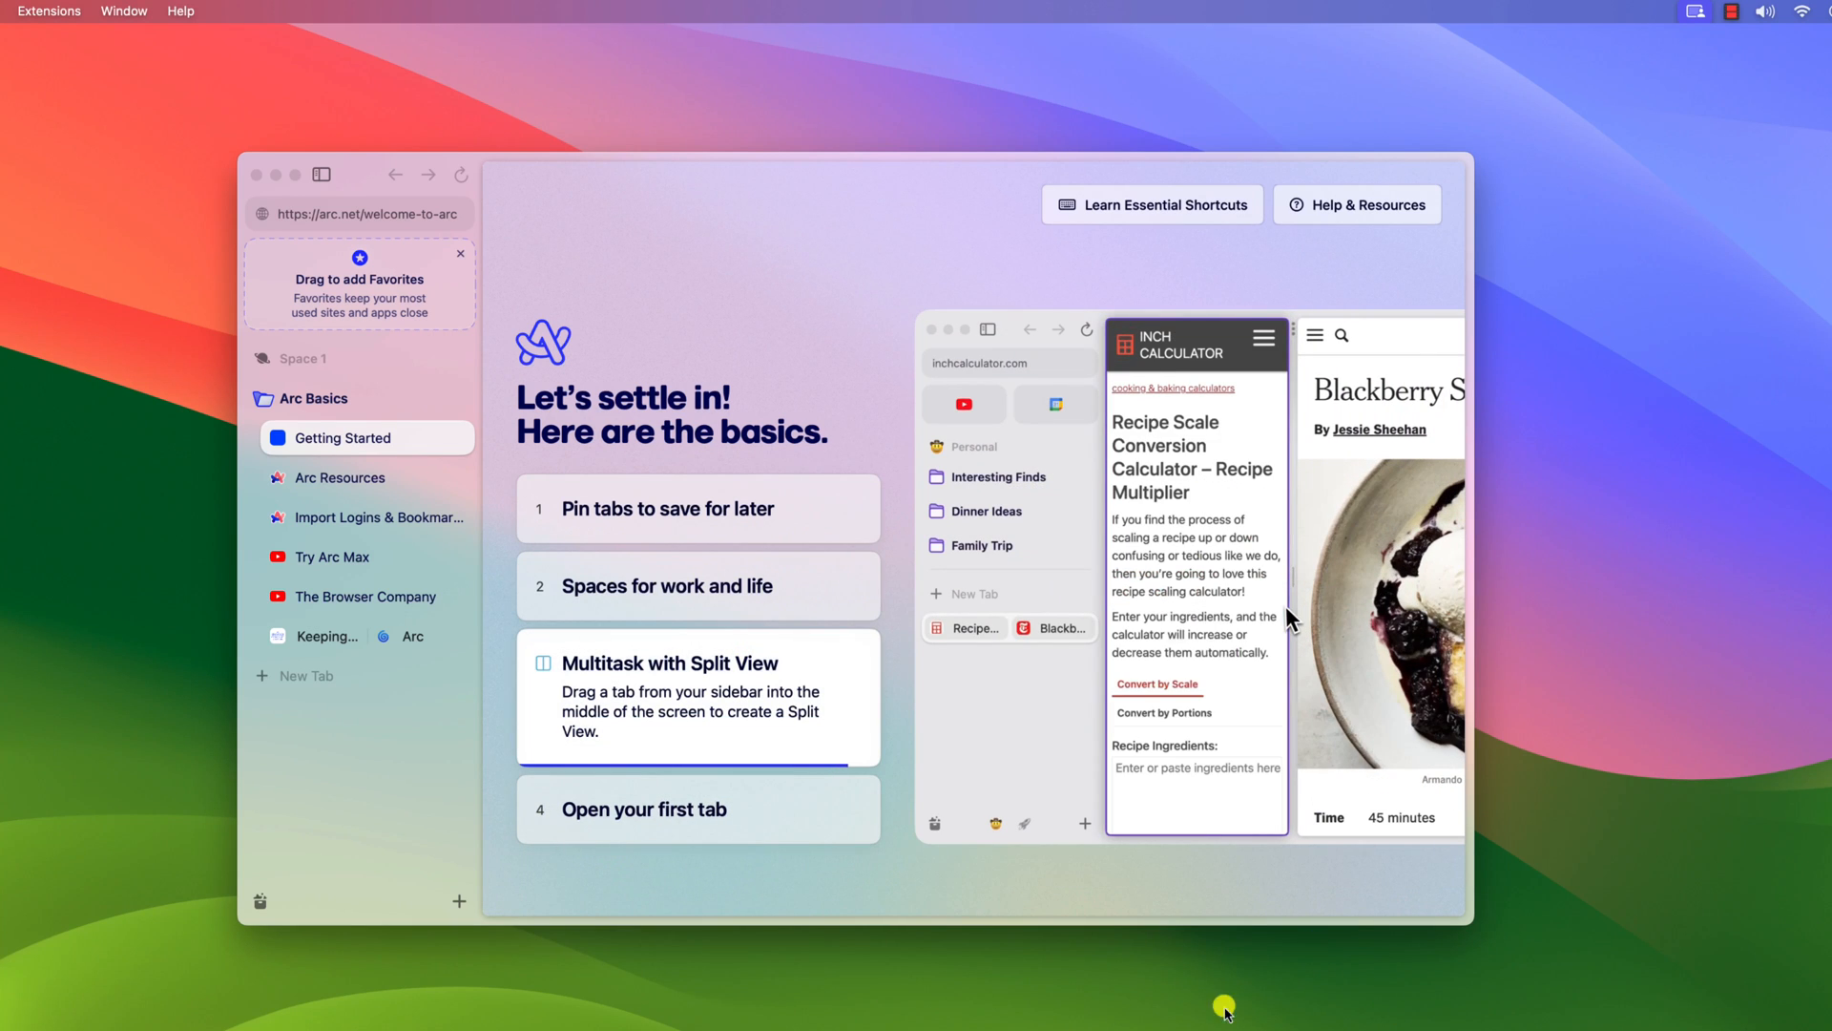
{"action": "type", "text": "gett"}
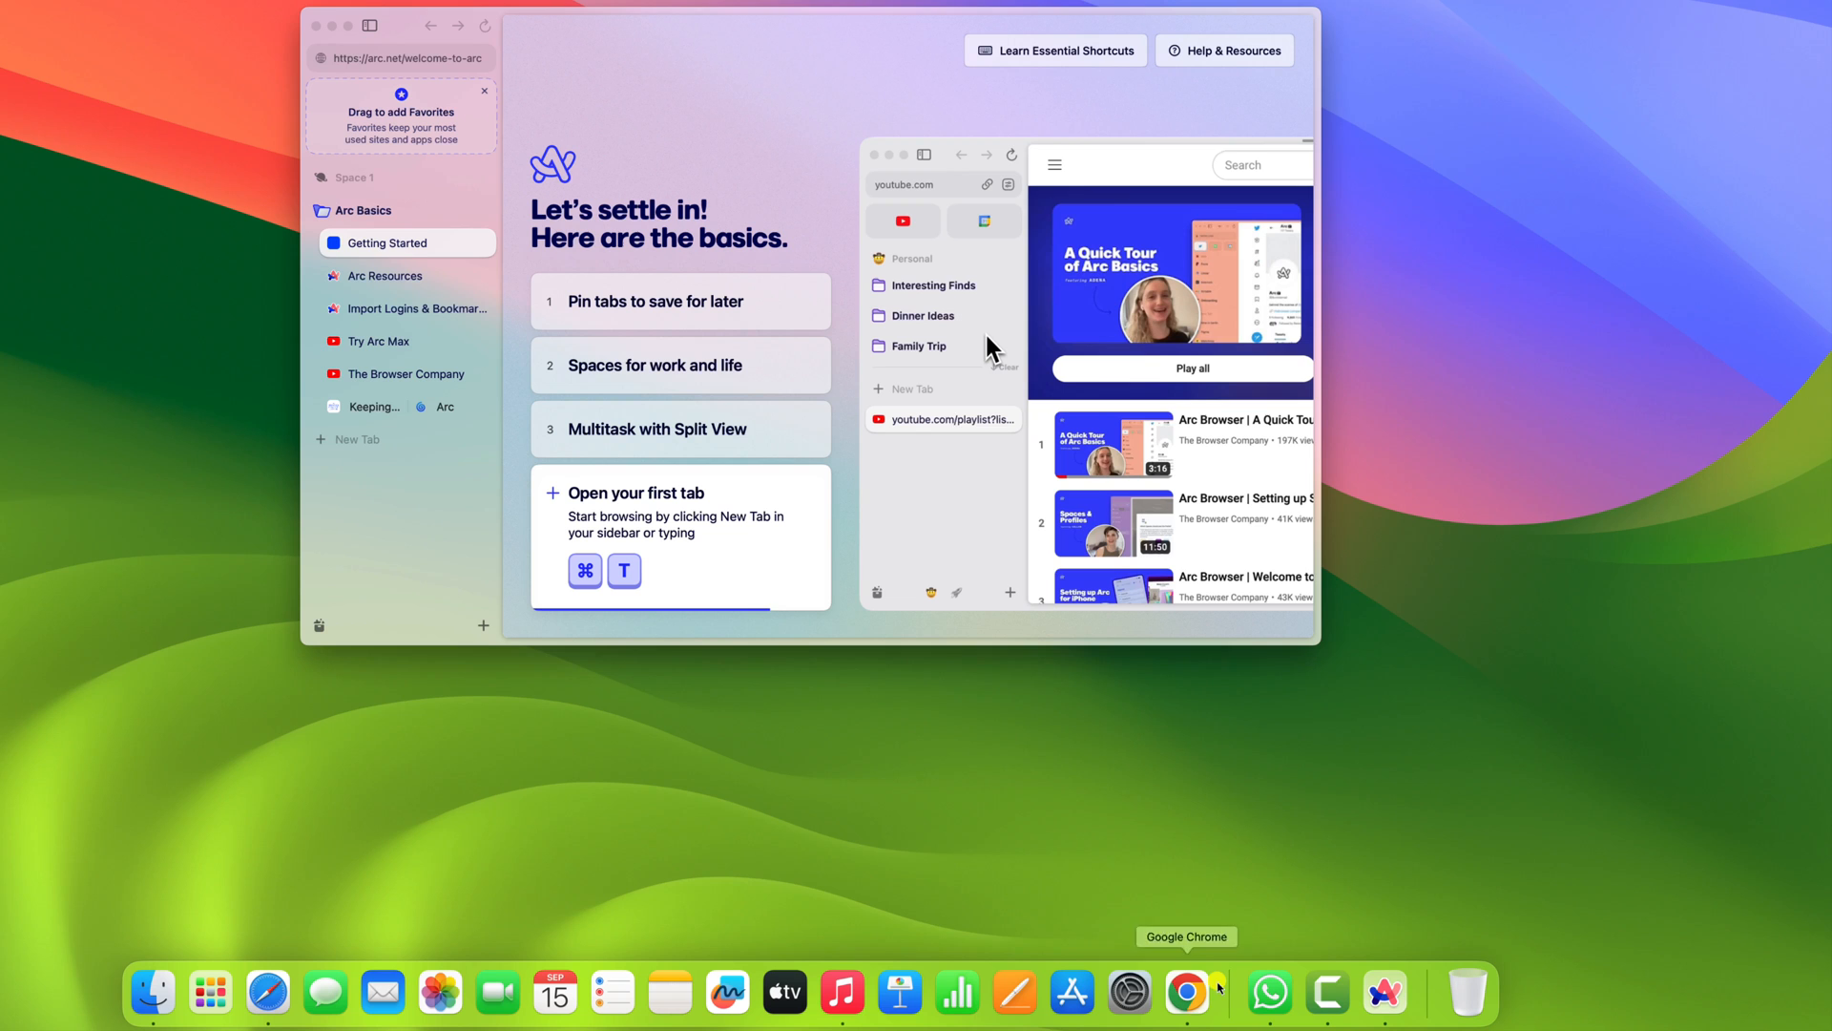
{"action": "mouse_move", "coordinate": [1384, 992]}
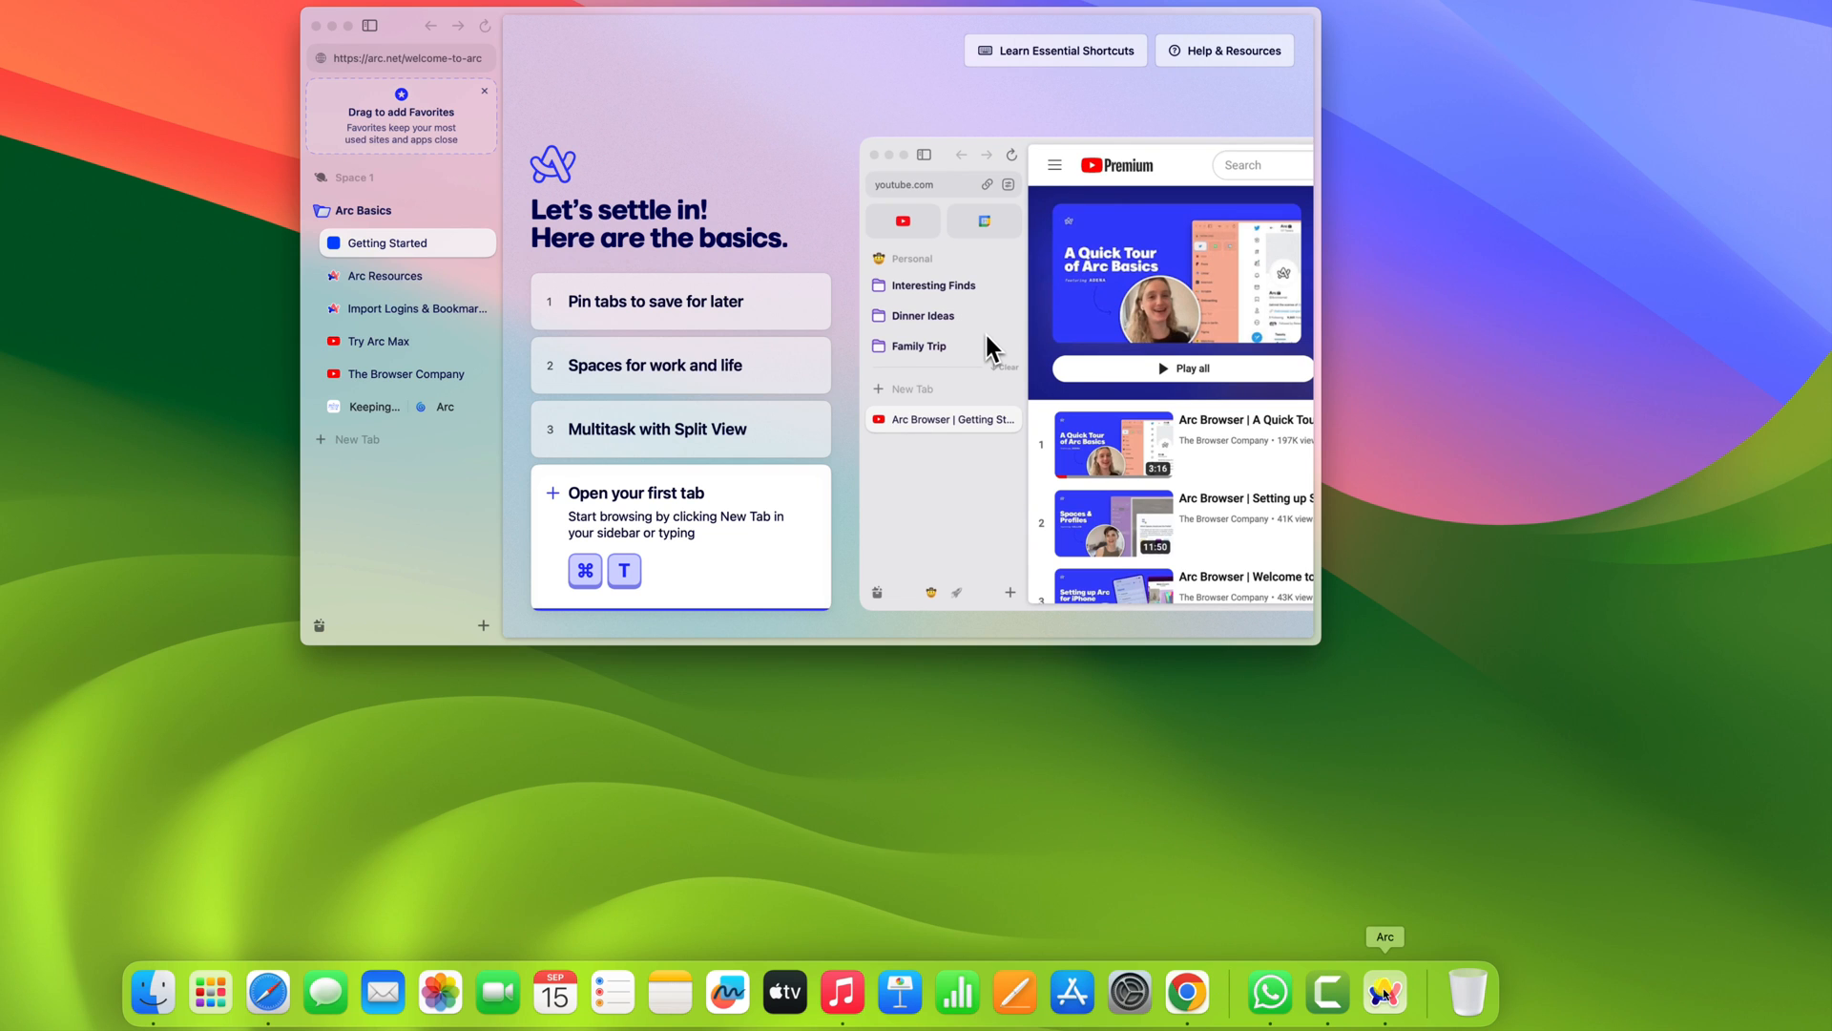
Set Arc's Dock icon to Keep in Dock, then close Arc's welcome window
{"action": "right_click", "coordinate": [1383, 995]}
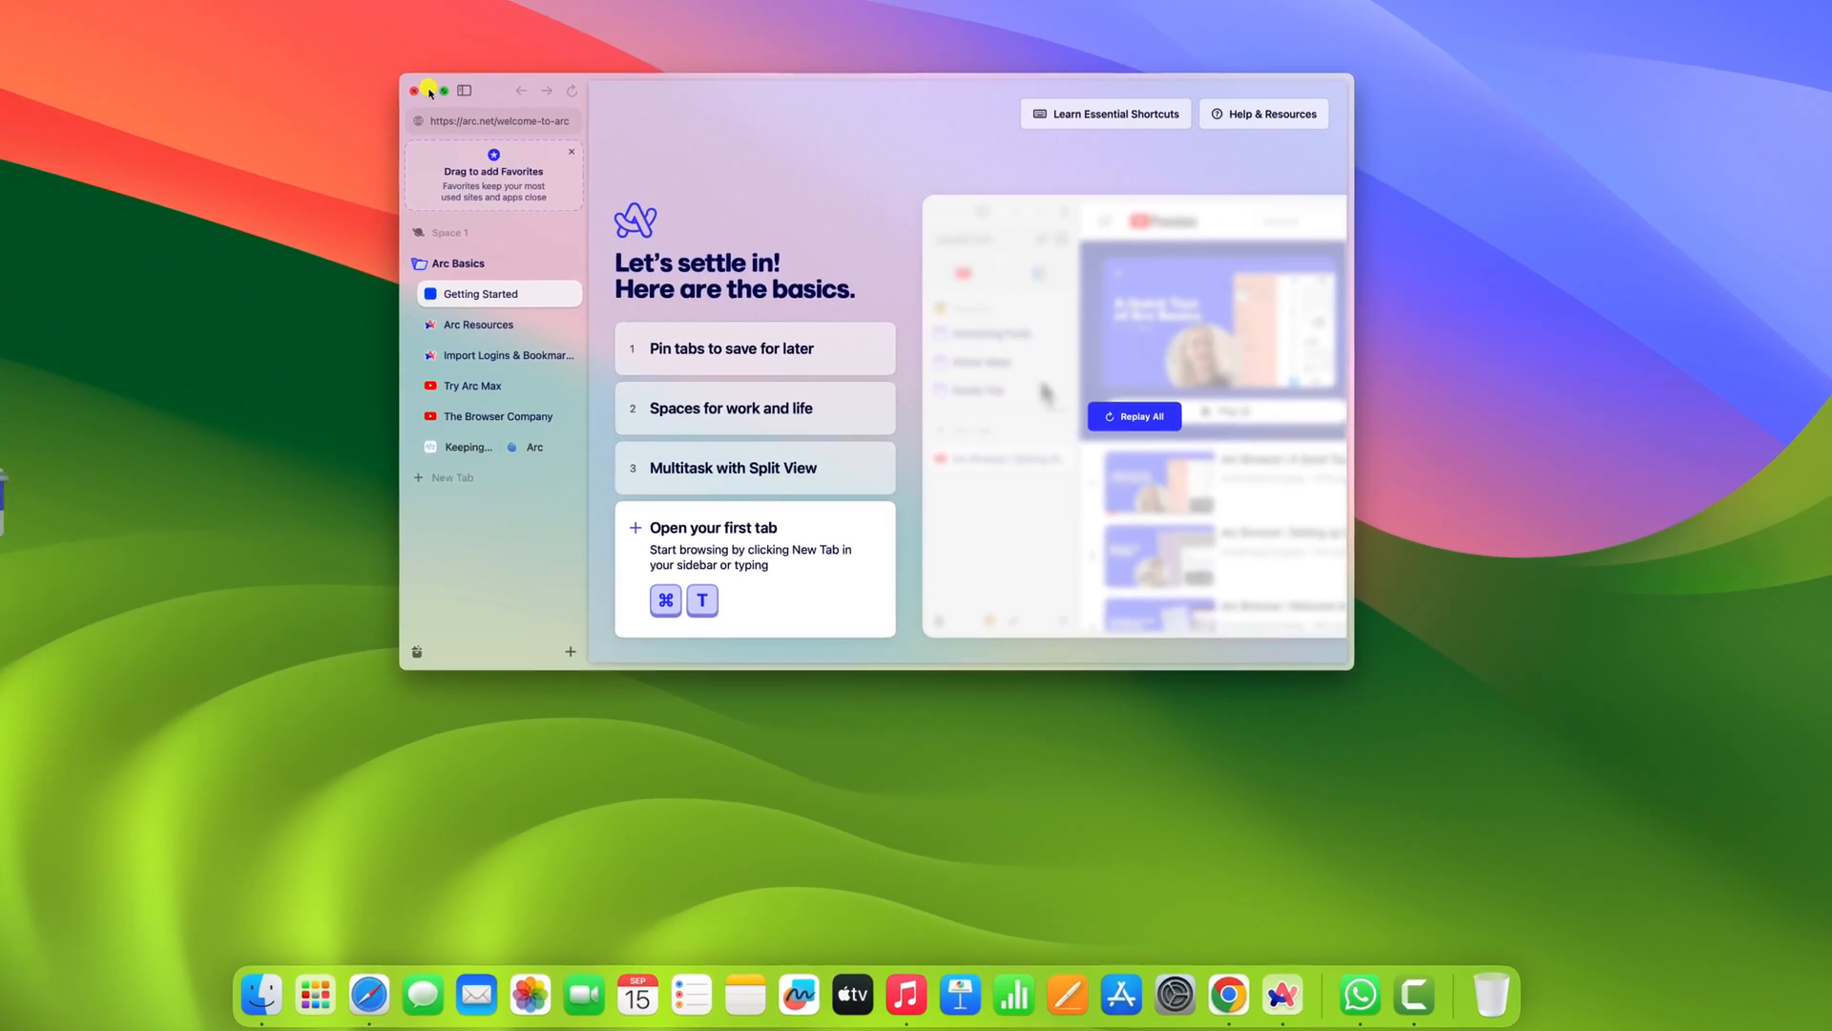
{"action": "left_click", "coordinate": [429, 92]}
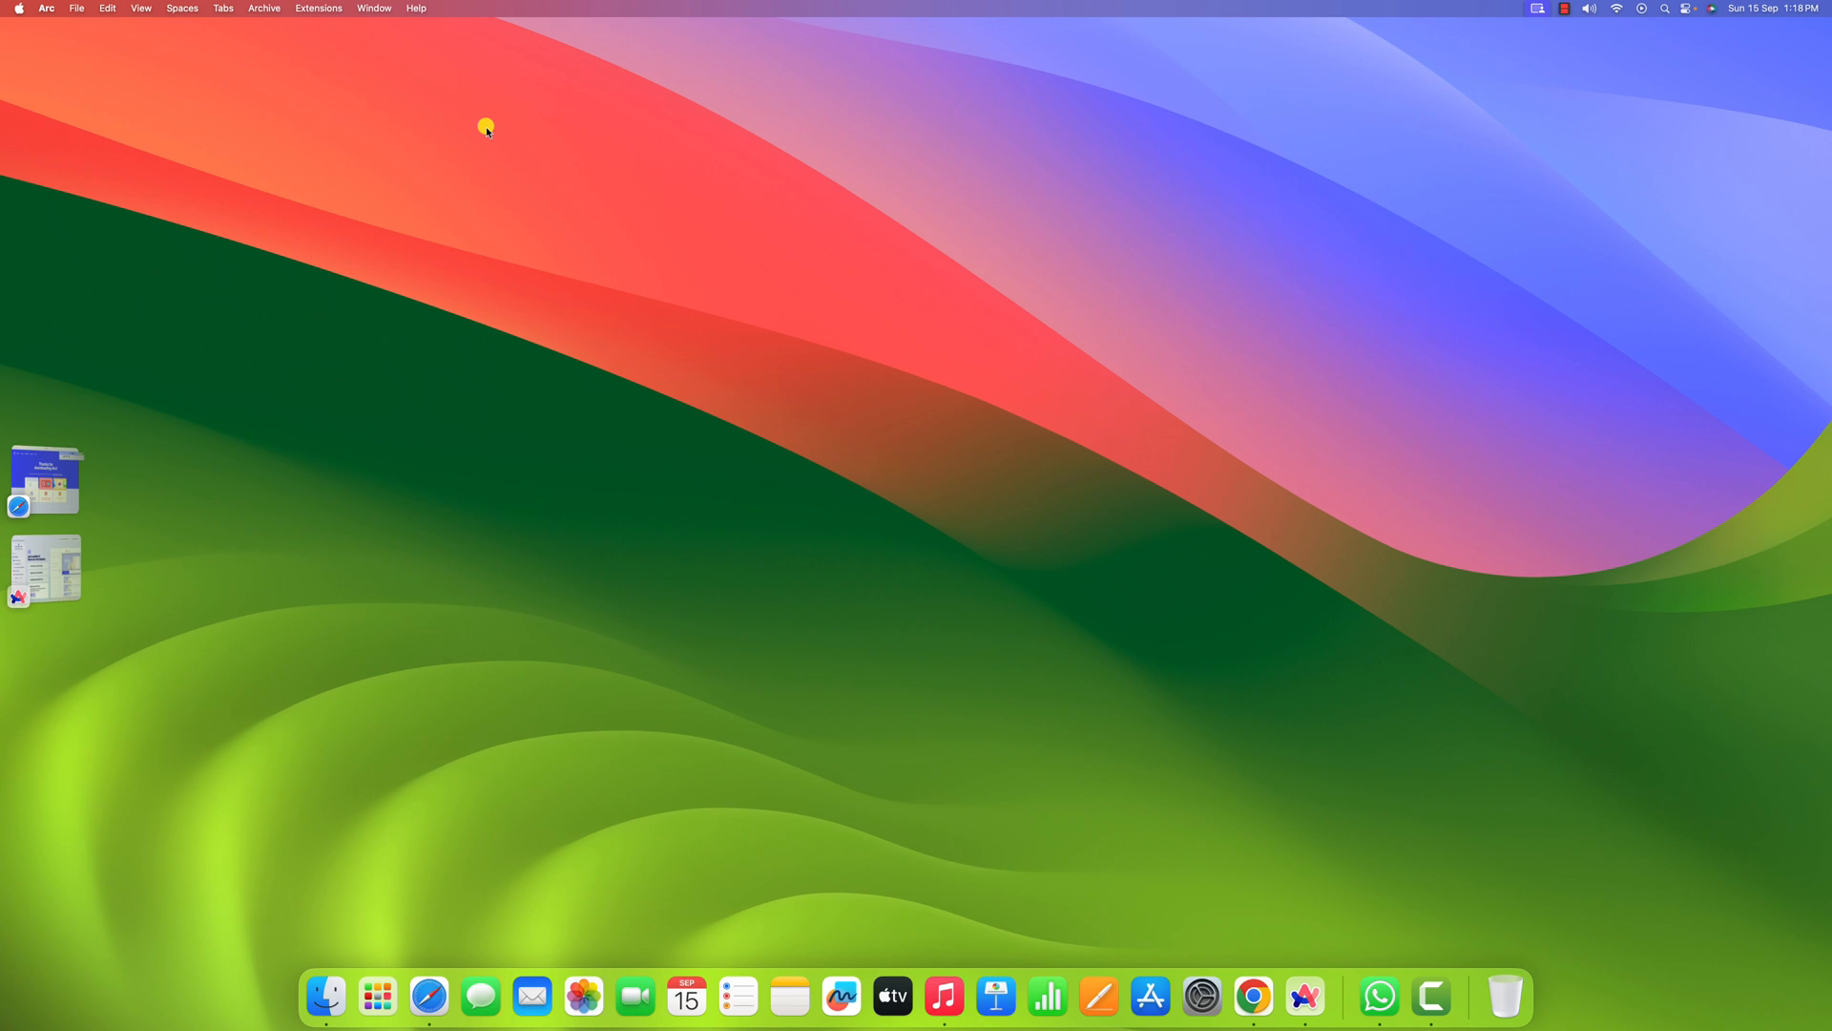
{"action": "mouse_move", "coordinate": [1037, 516]}
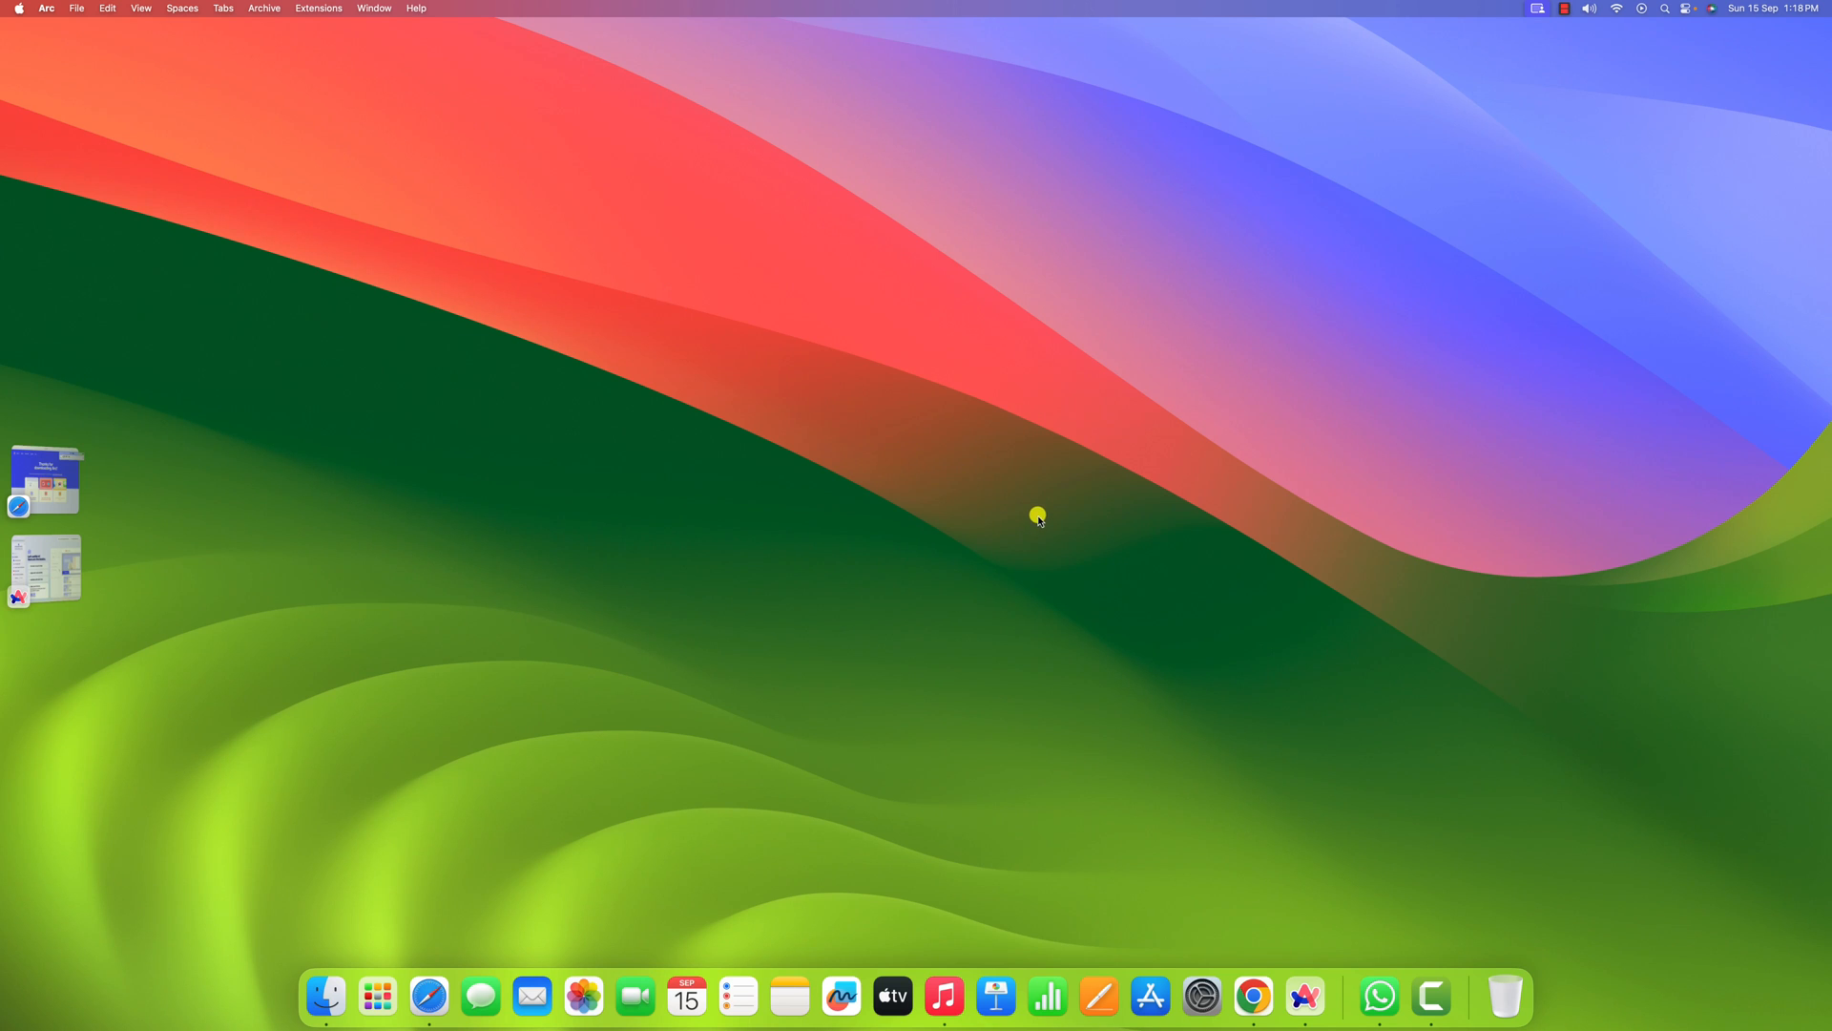